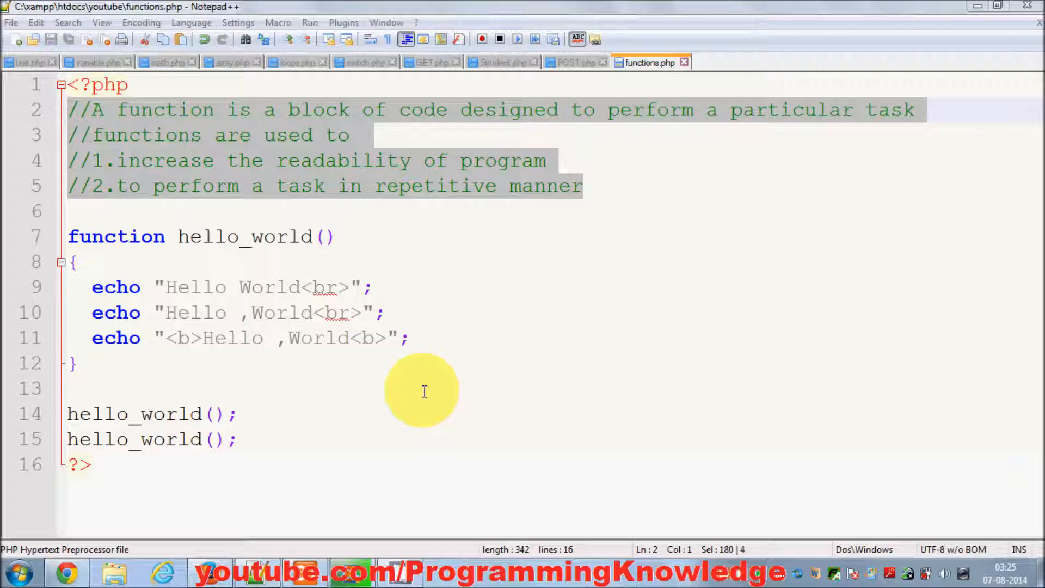
mouse_move(177, 385)
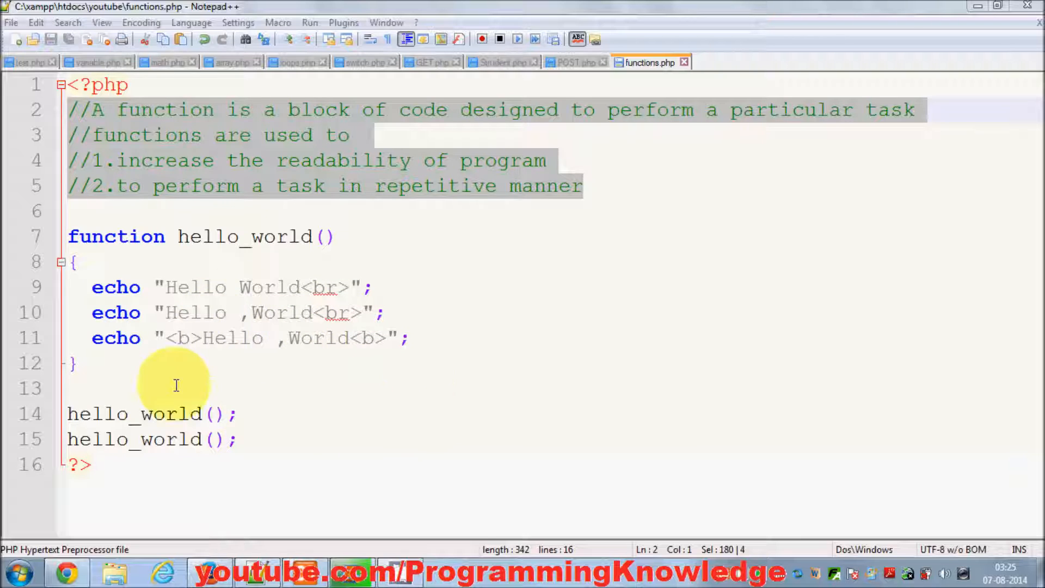
mouse_move(159, 296)
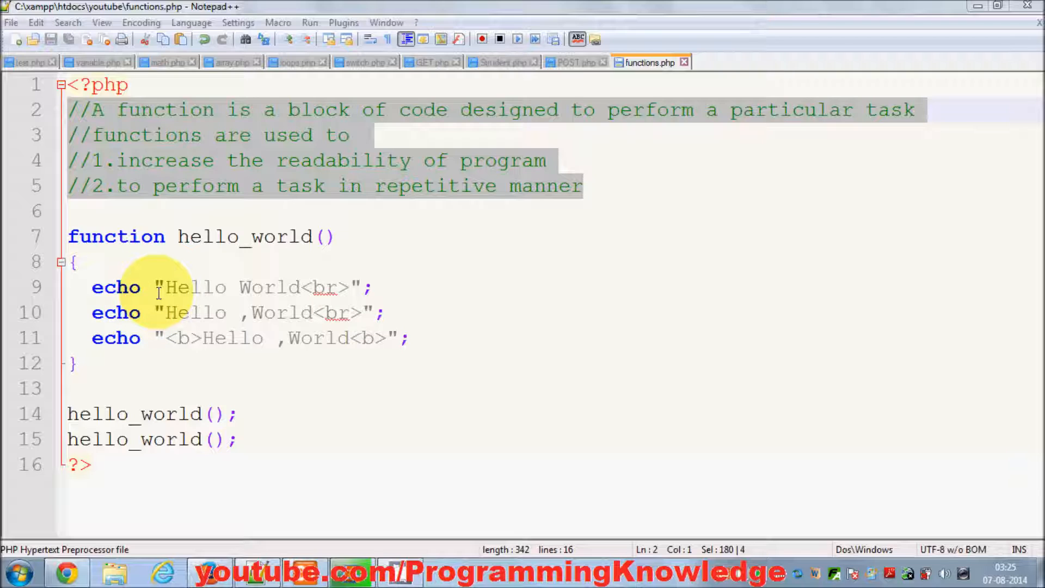
mouse_move(285, 329)
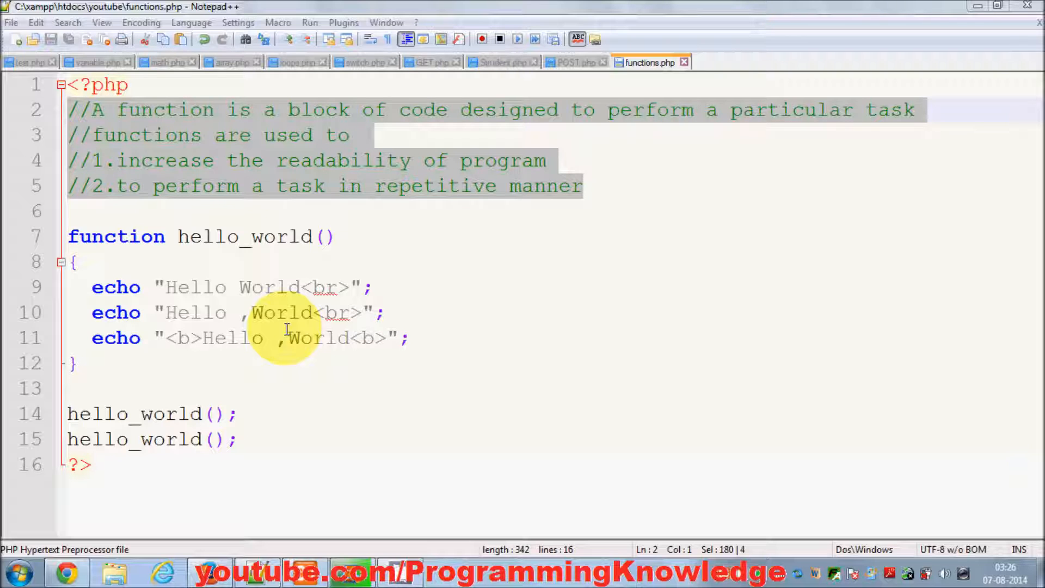
Step: Remove the explanatory comment lines and the two hello_world() calls
click(581, 186)
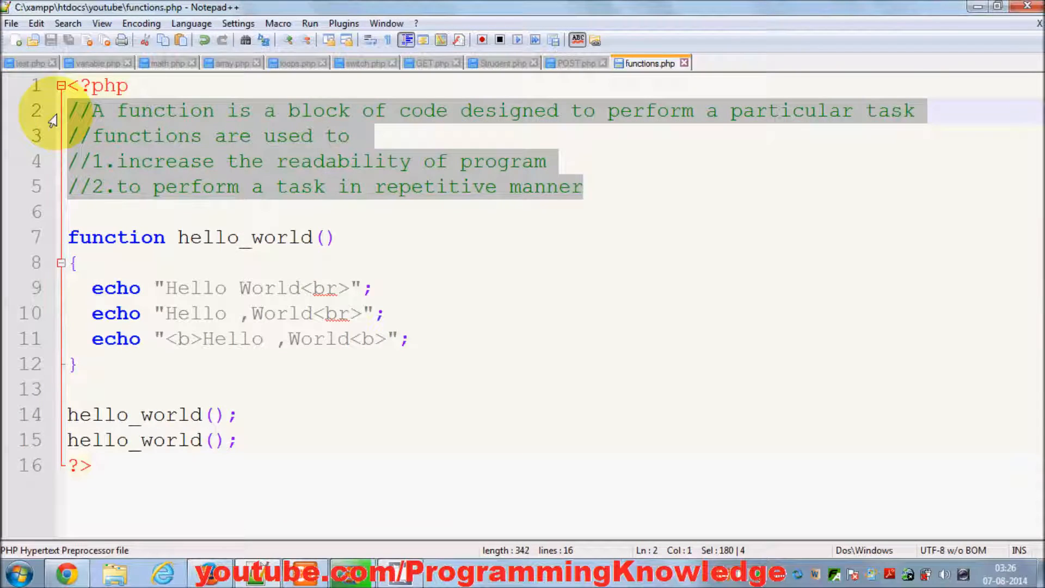
key(Delete)
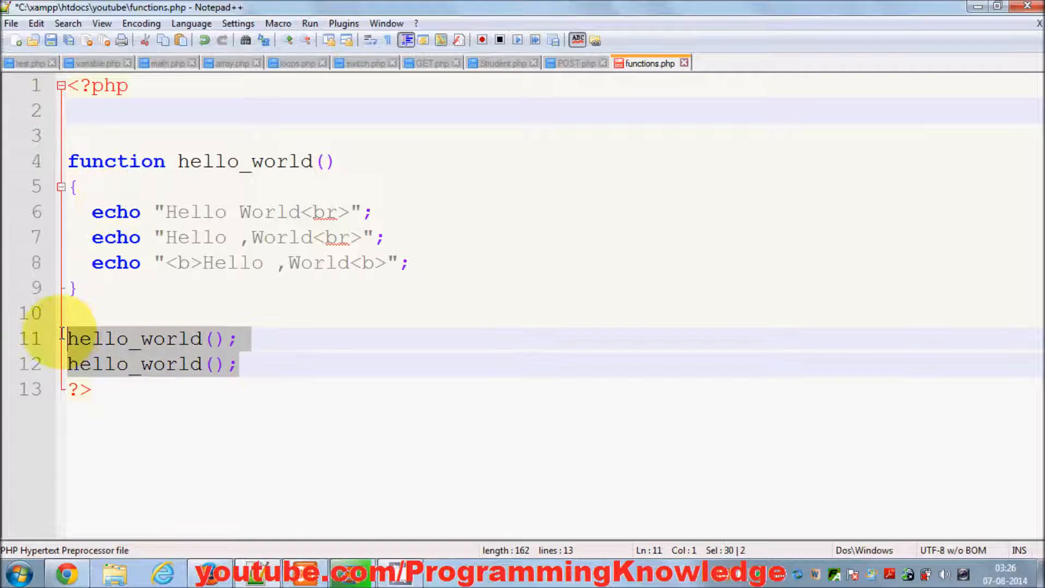
key(Delete)
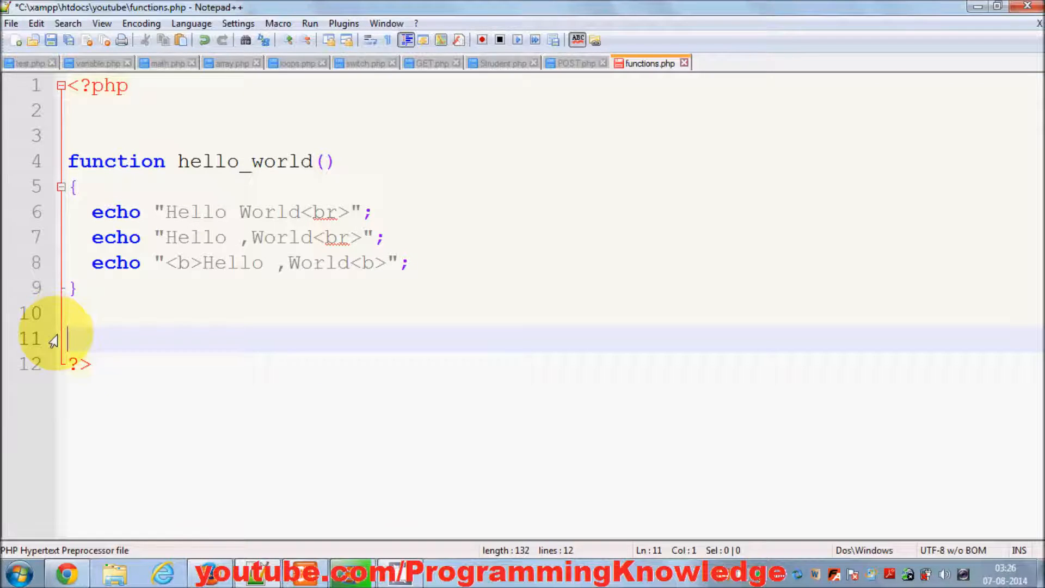
mouse_move(225, 217)
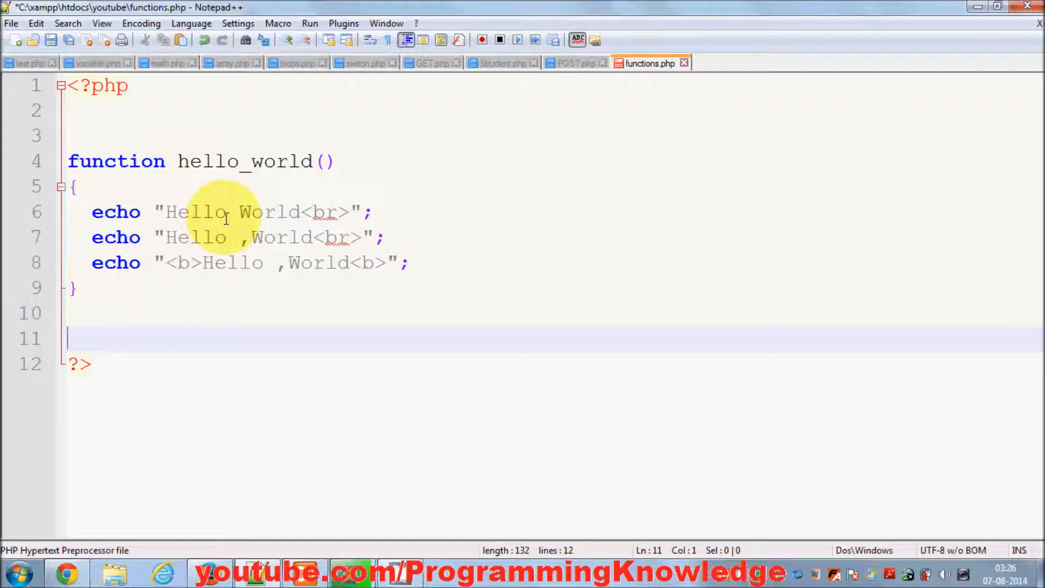
Step: Rename hello_world to add and clear the echo statements from its body
double_click(243, 161)
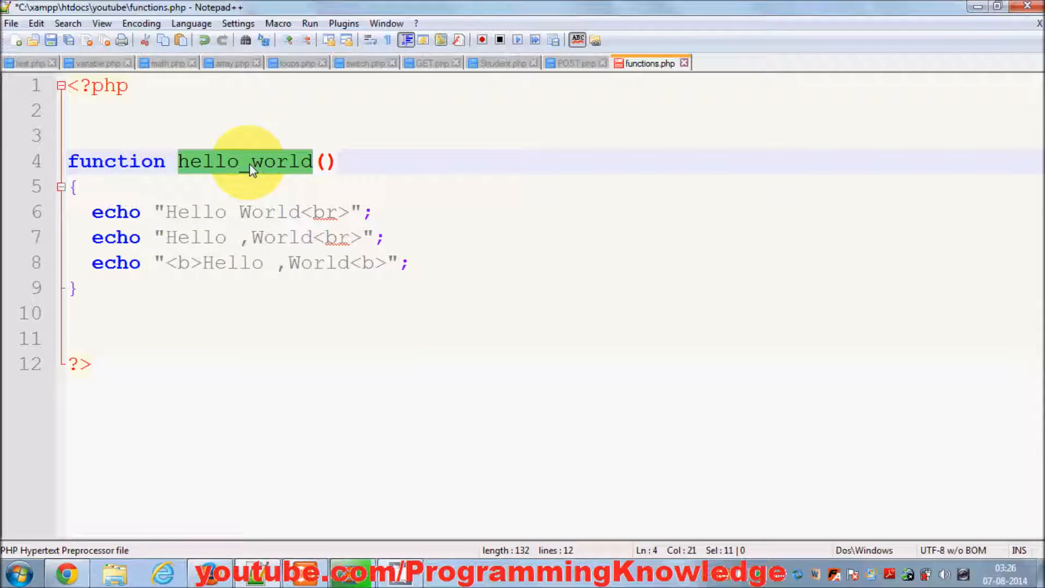
text(aa)
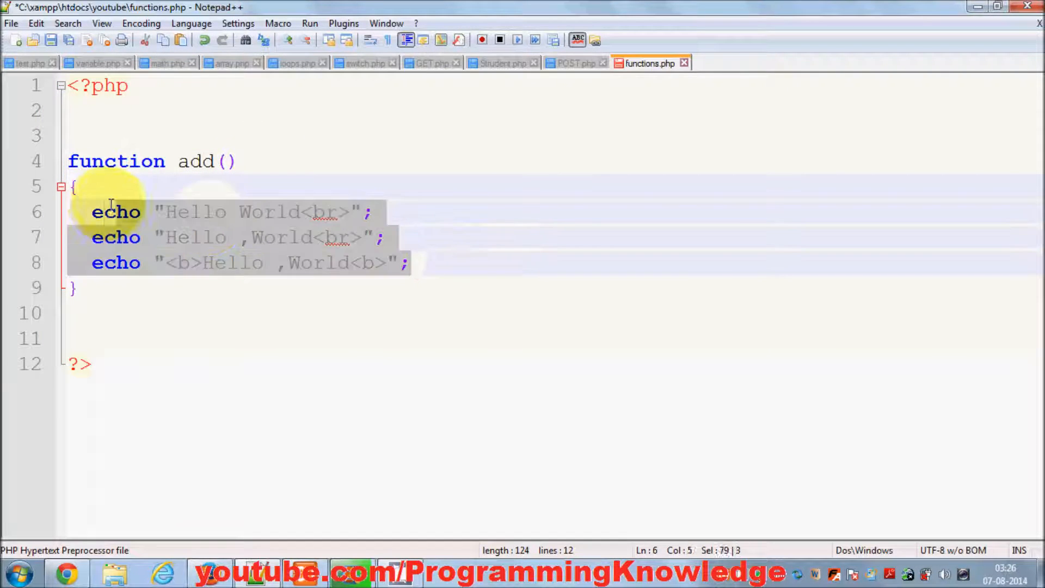
key(Delete)
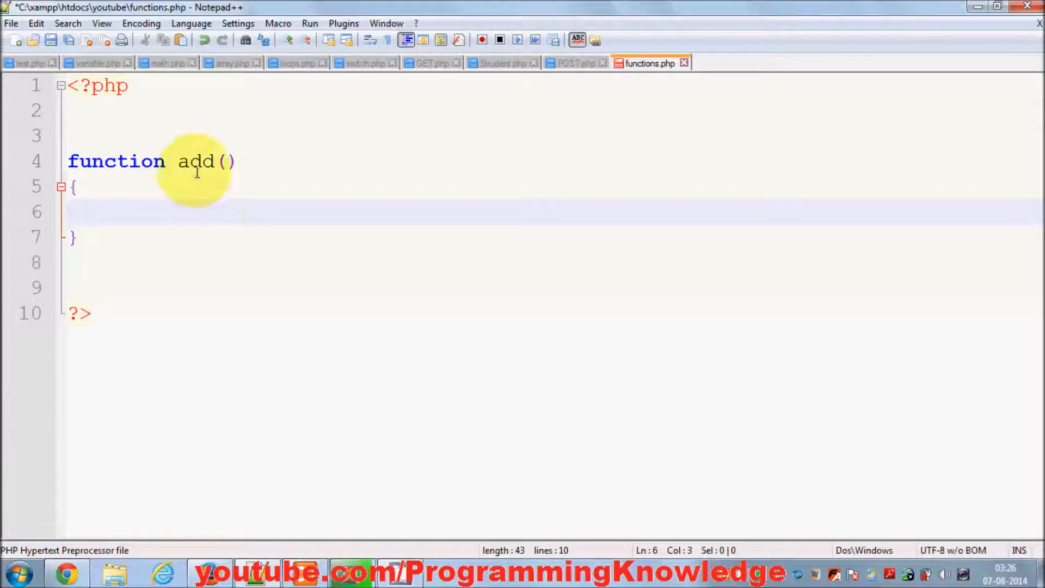
mouse_move(191, 211)
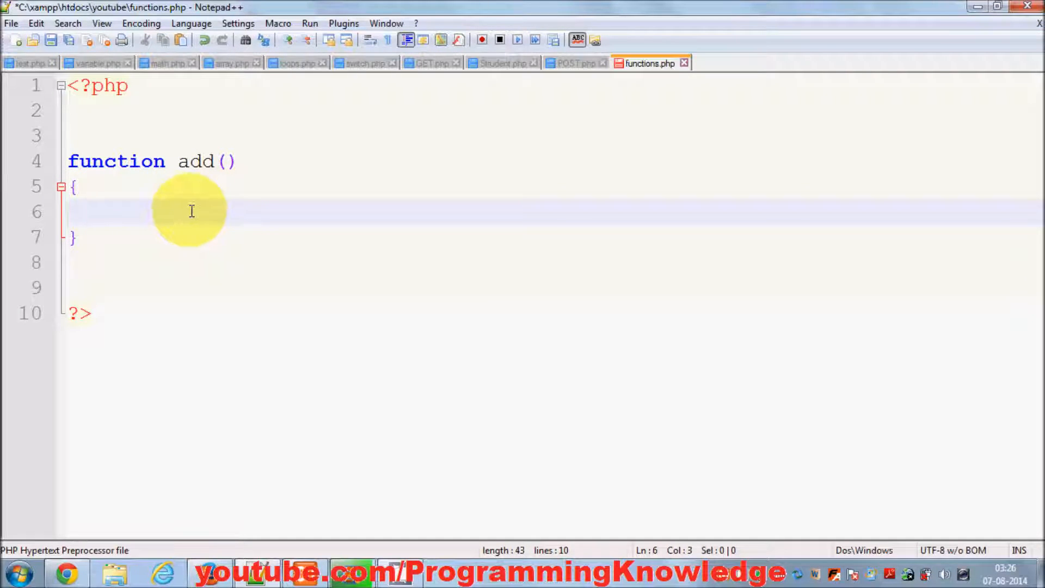
mouse_move(207, 163)
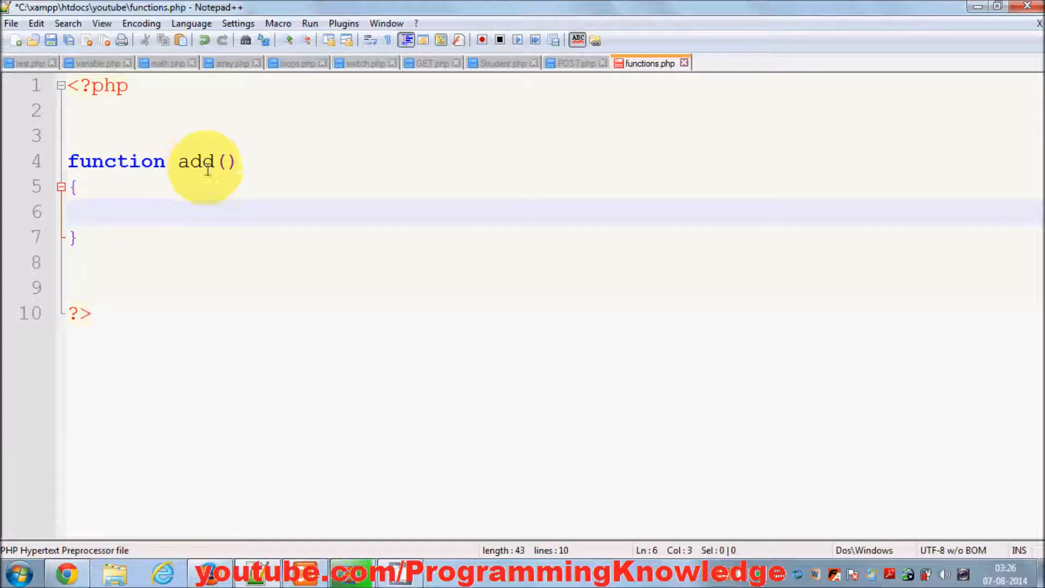
click(227, 161)
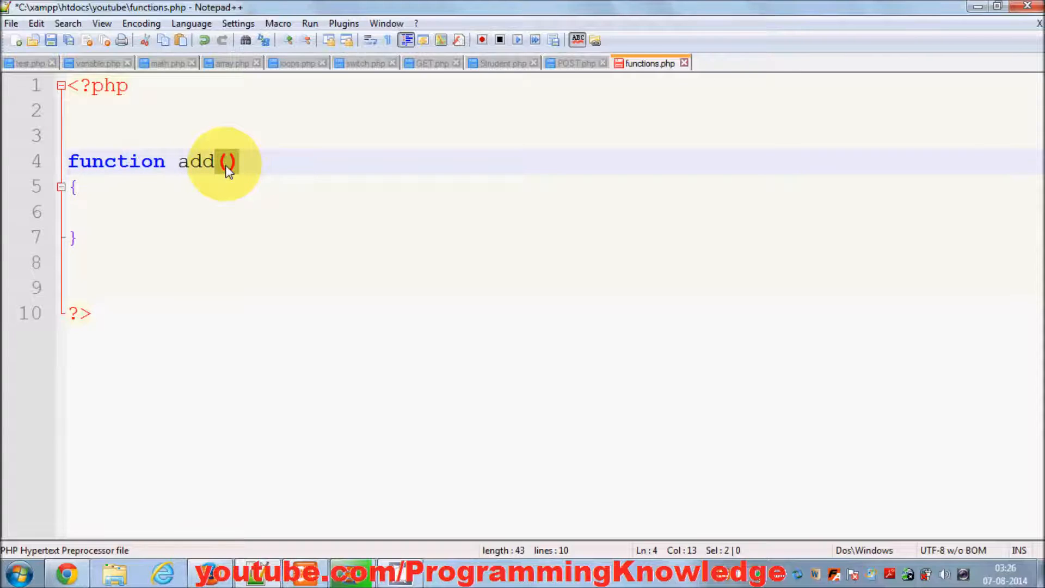
Step: Declare the parameters $num1,$num2 inside the add parentheses
click(226, 161)
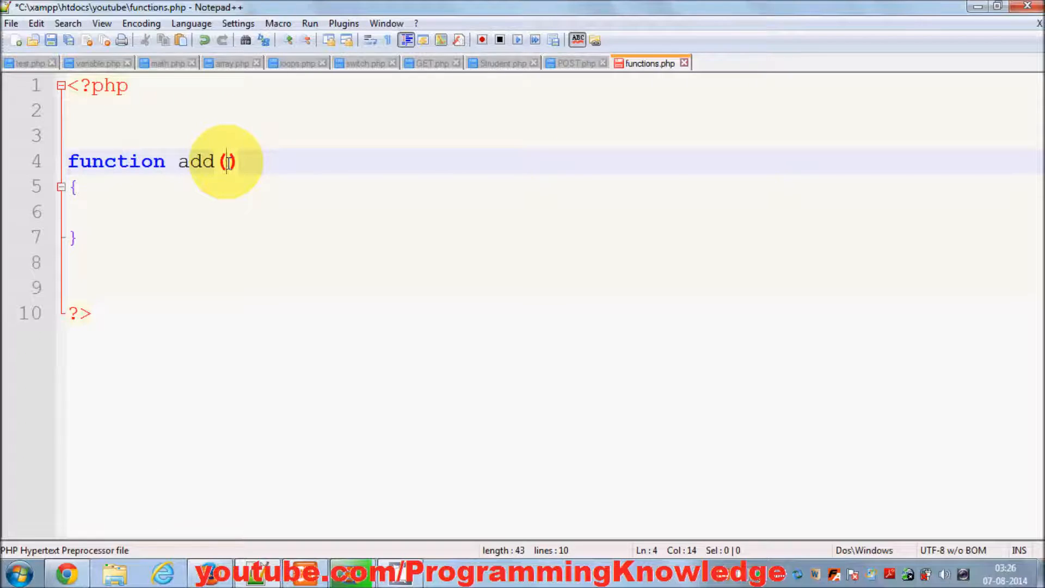
text($)
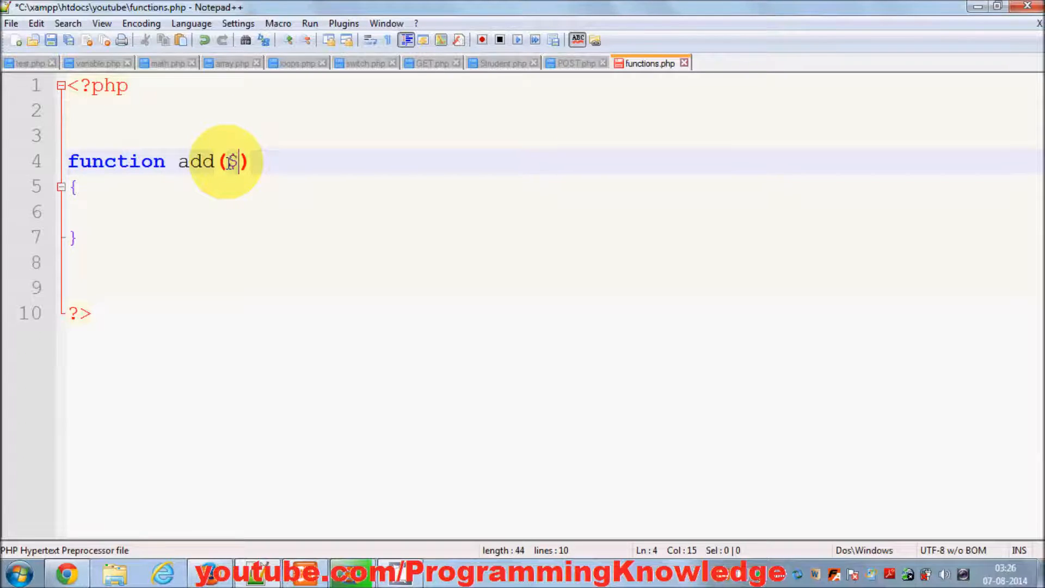
text(num1)
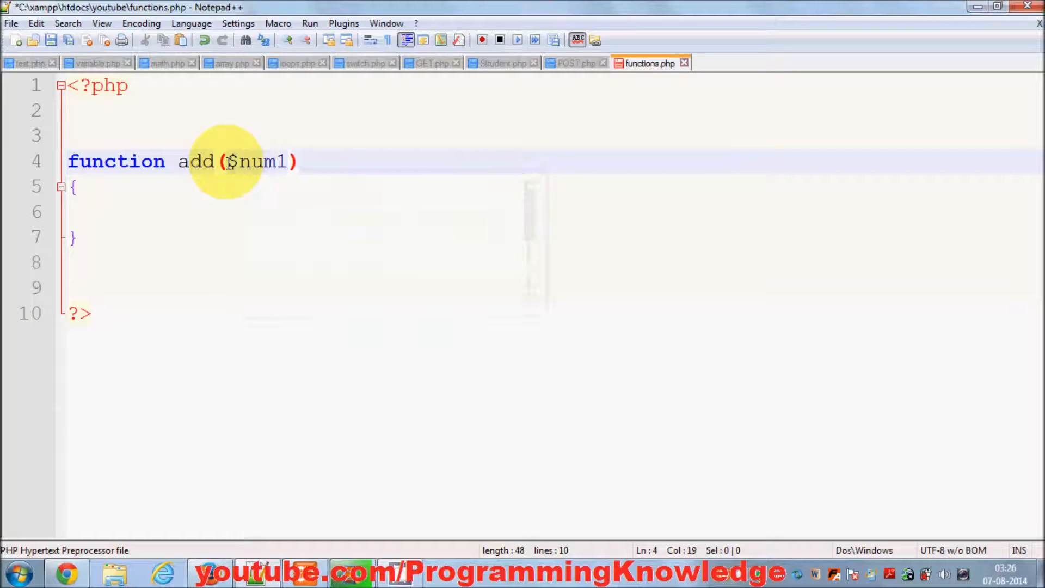
text(,)
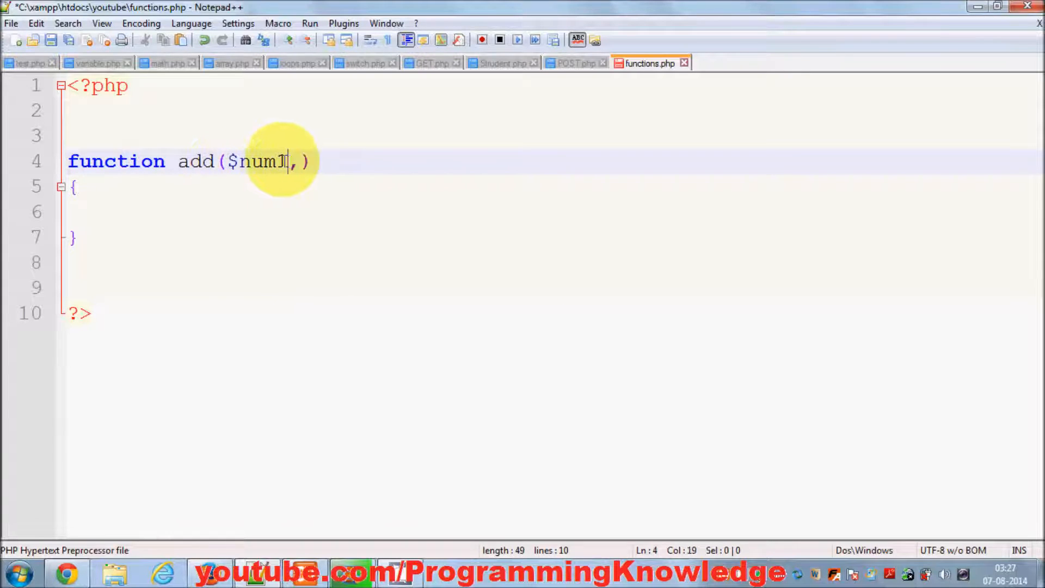
text(1)
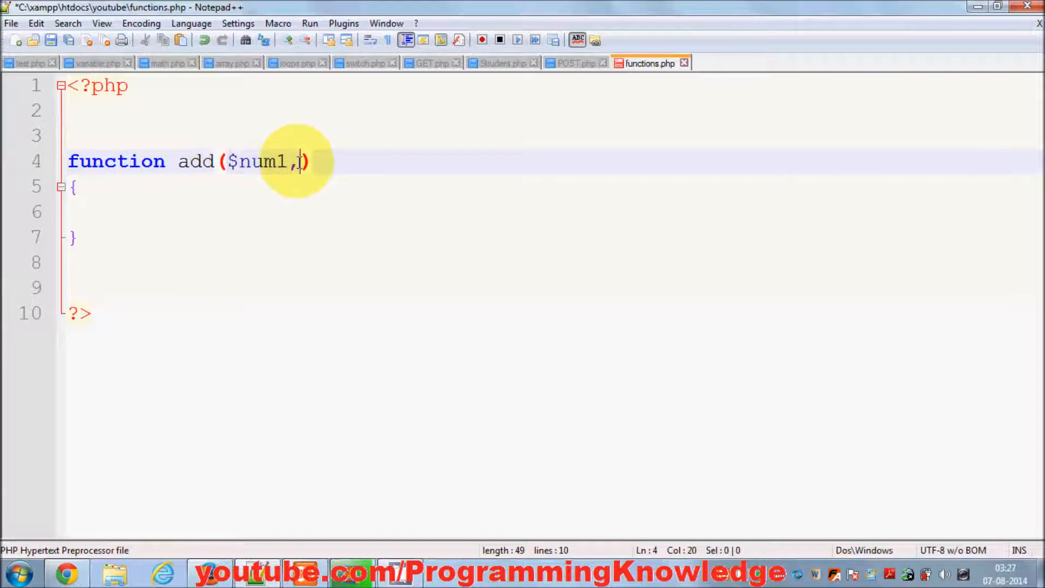
text($num1)
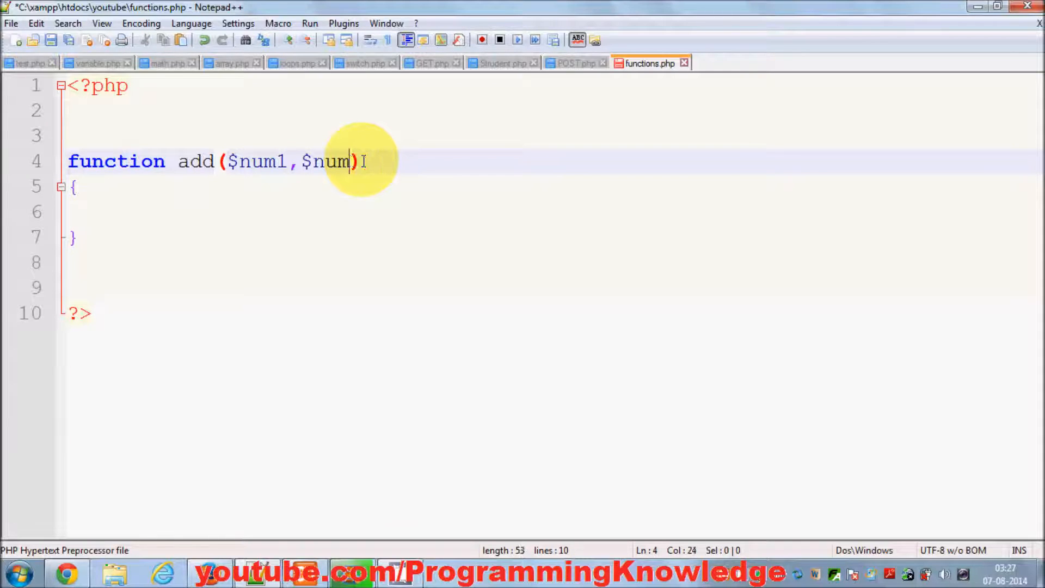
key(Backspace)
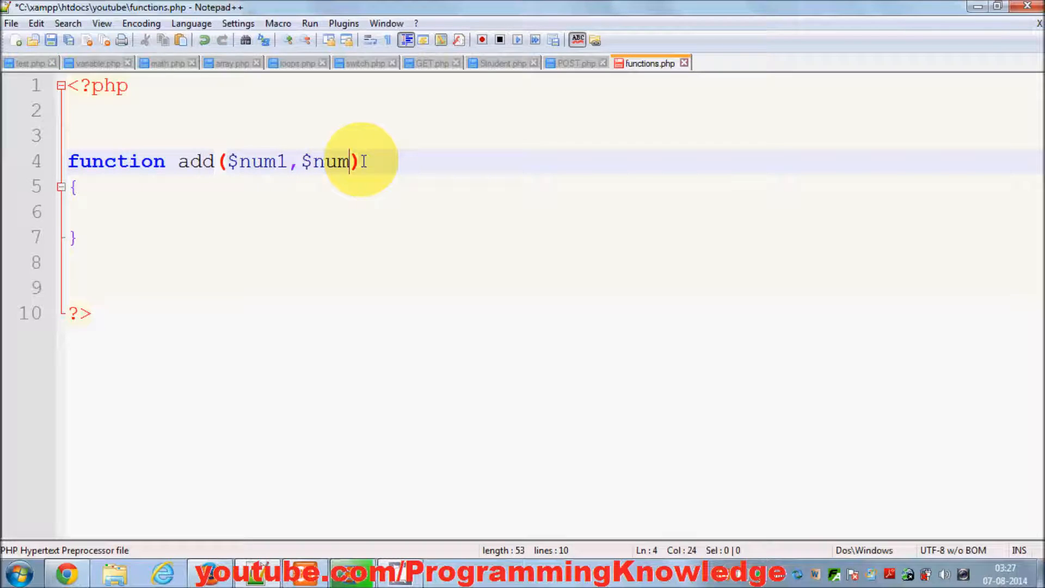
text(2)
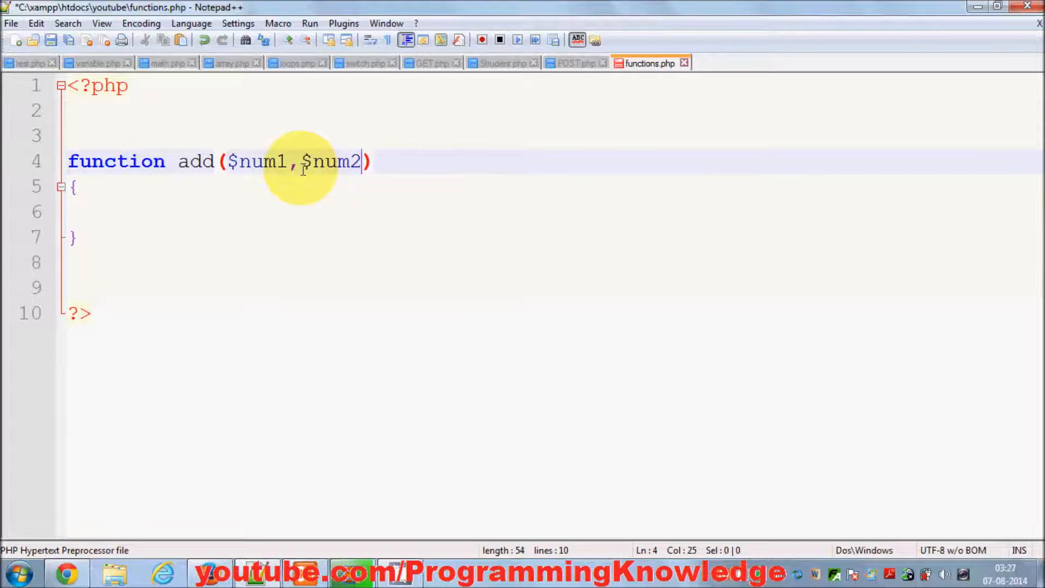
mouse_move(274, 173)
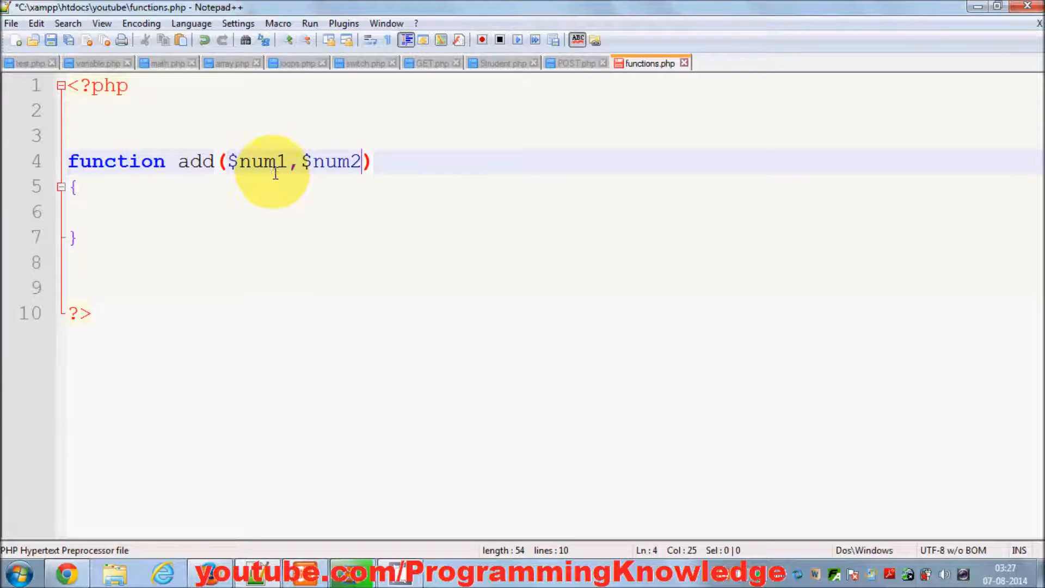
mouse_move(270, 162)
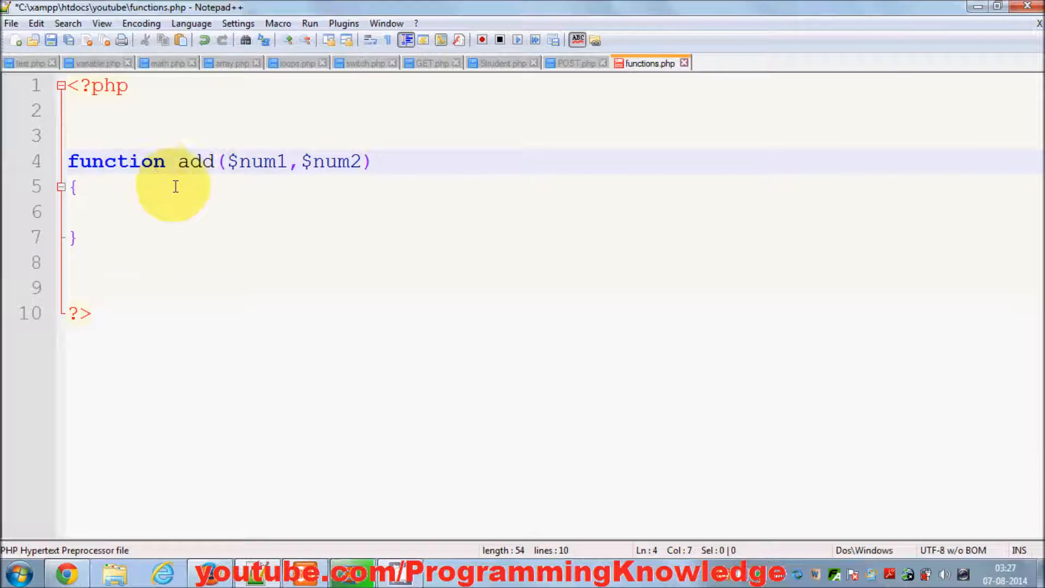
Step: Write echo $num1 + $num2; in the function body, picking $num2 from autocomplete
click(94, 210)
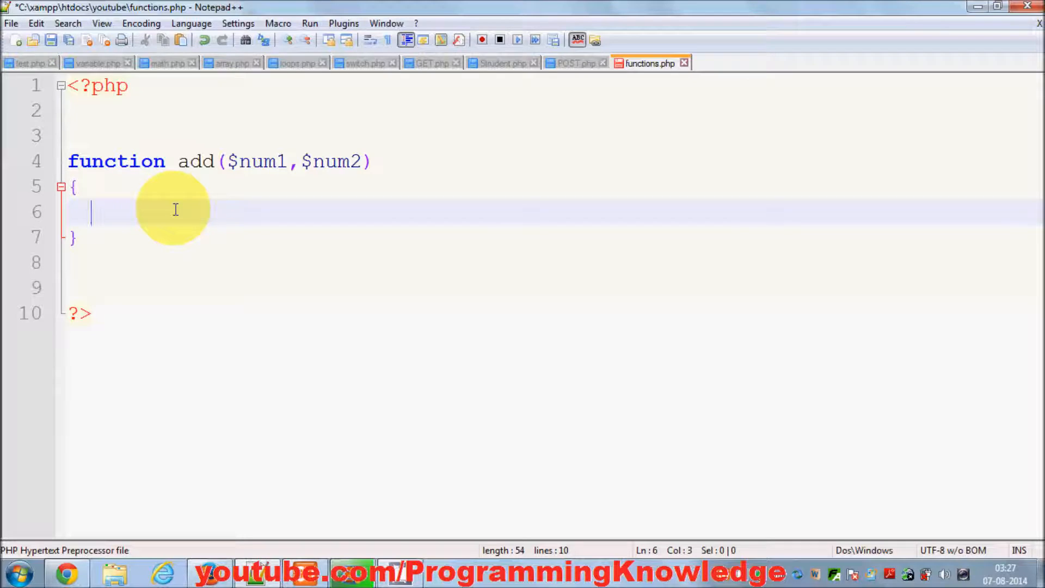
text(echo)
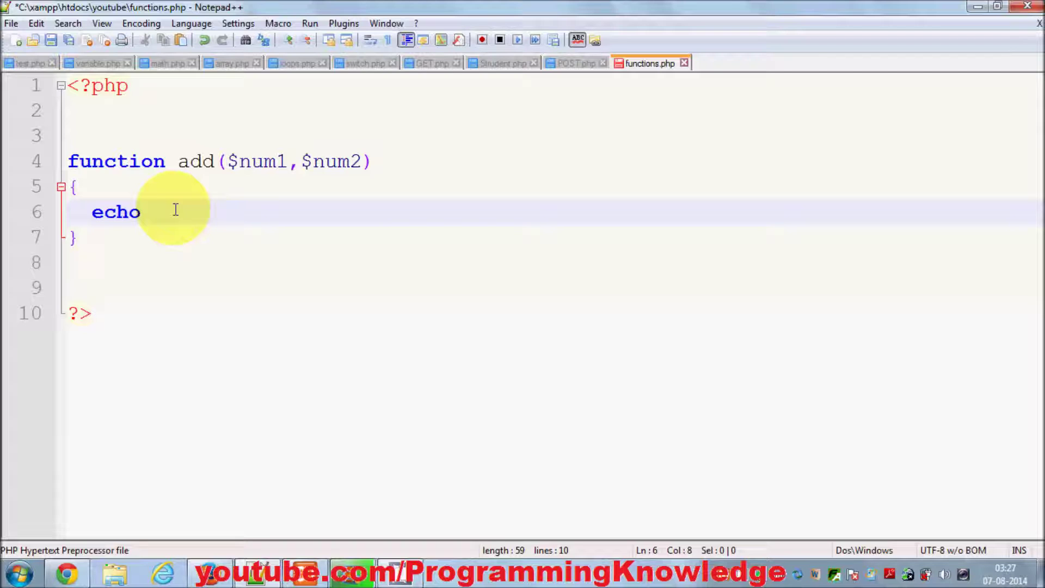
text($n)
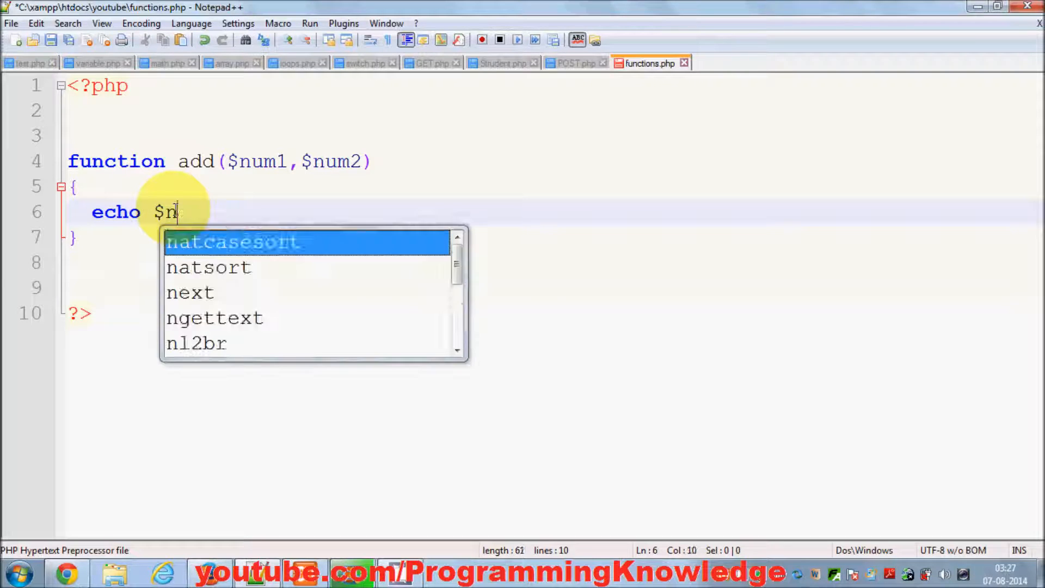
text(um1)
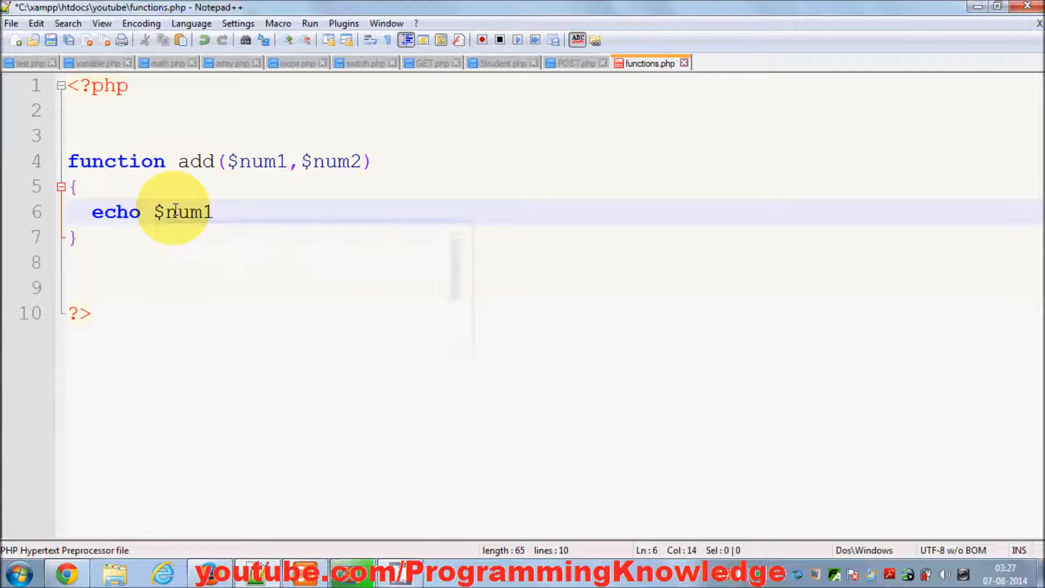
text(+)
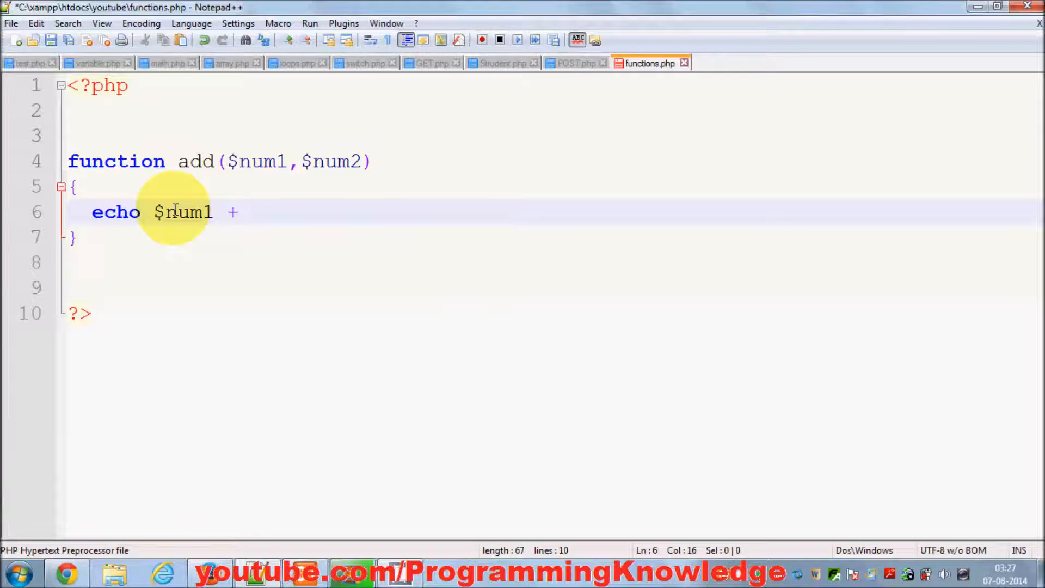
text(Num)
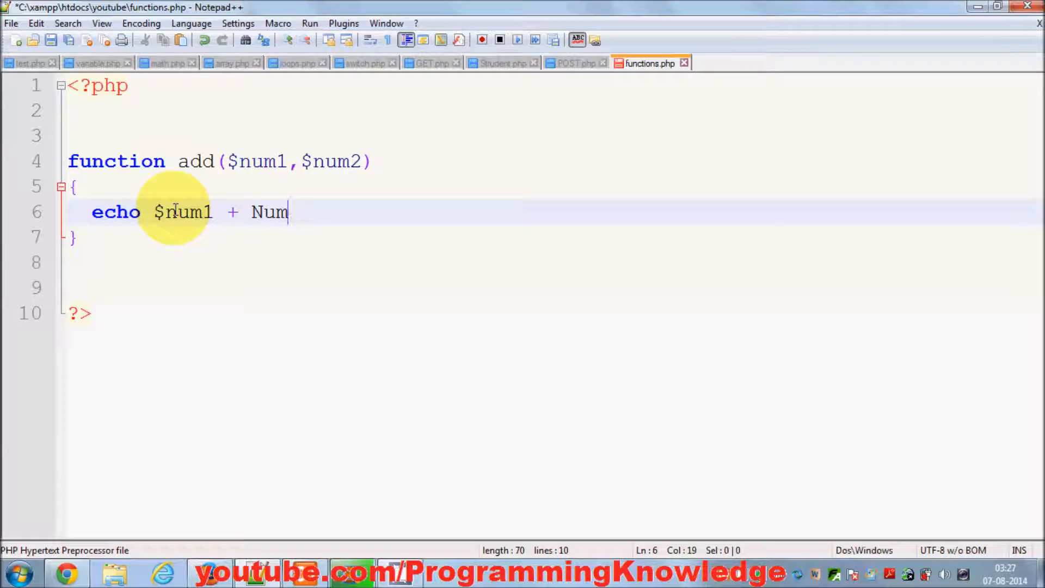
text(2)
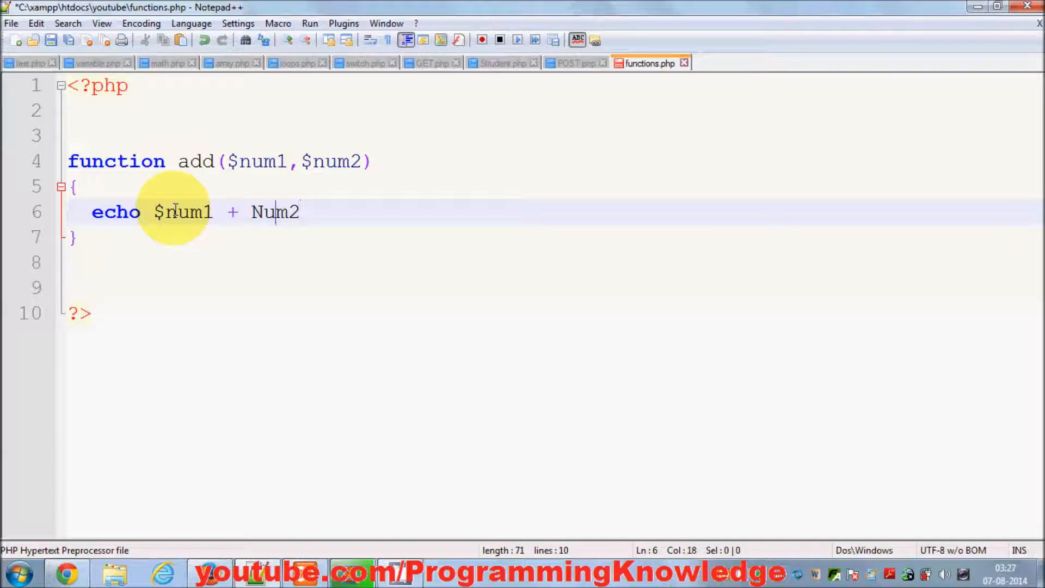
text(n)
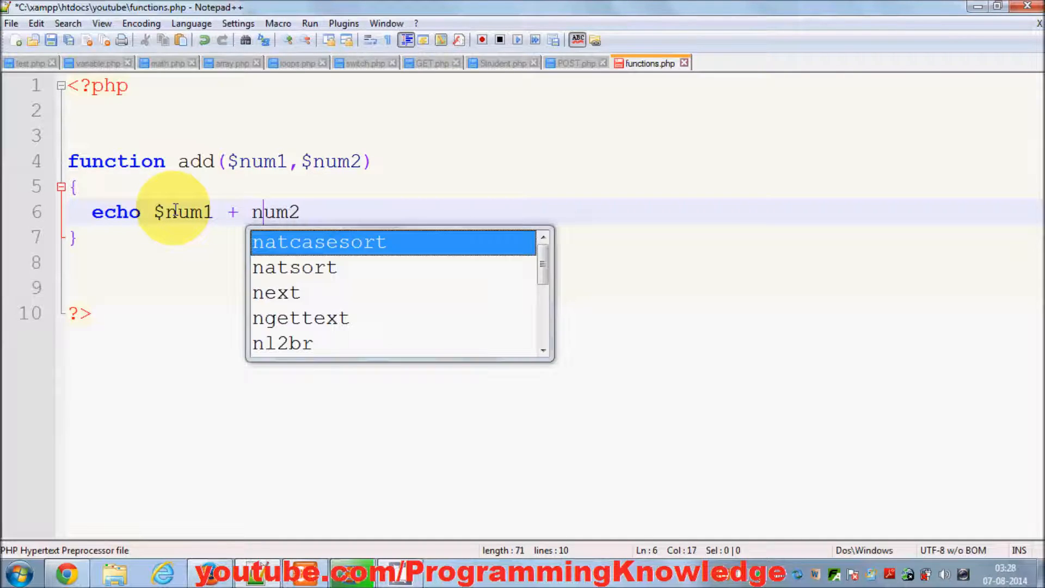
text($)
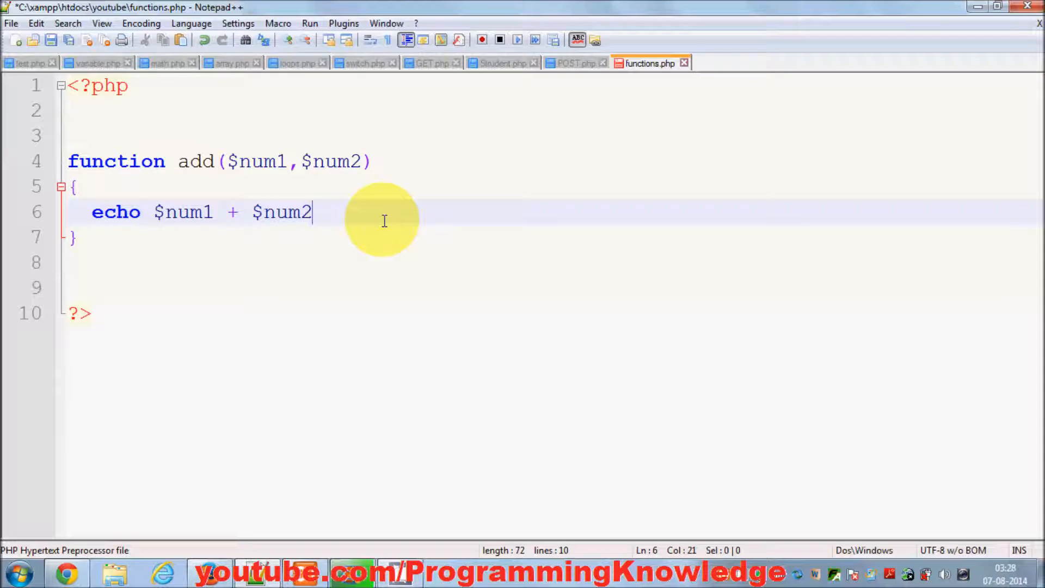
text(;)
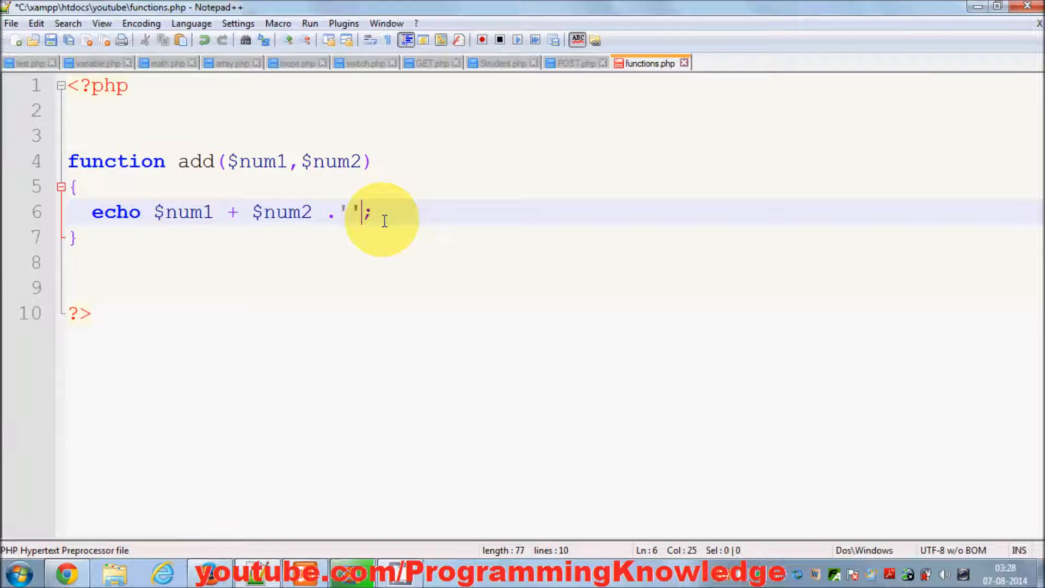
Step: Append the '<br>' line-break string to the echoed sum
text(<)
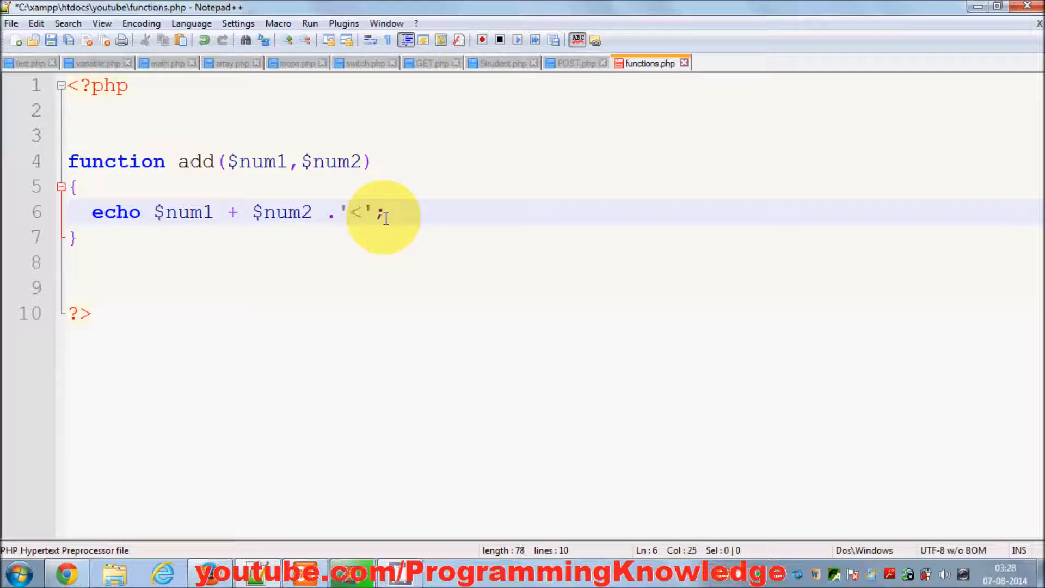
text(br>)
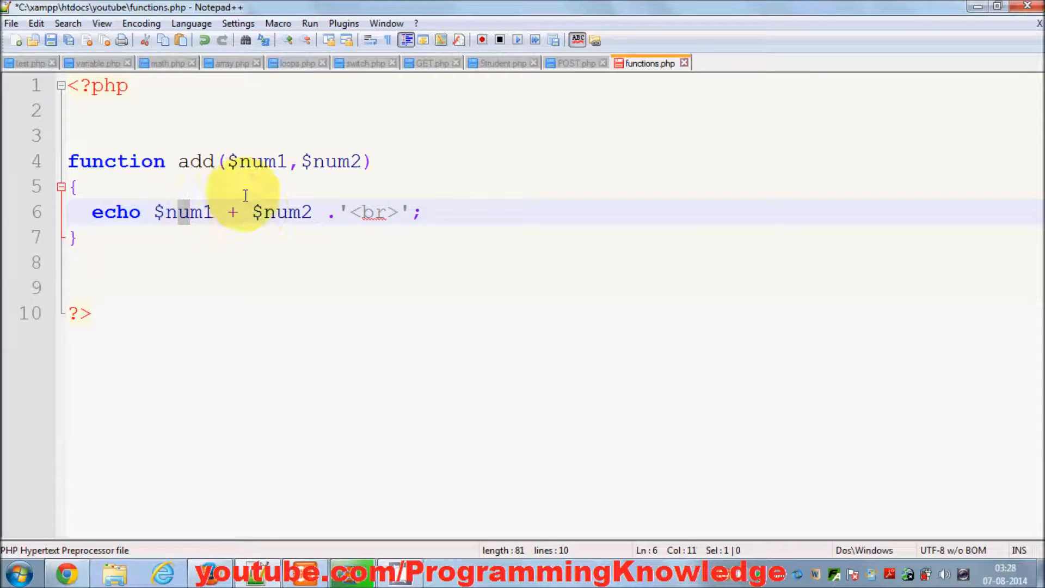
mouse_move(230, 161)
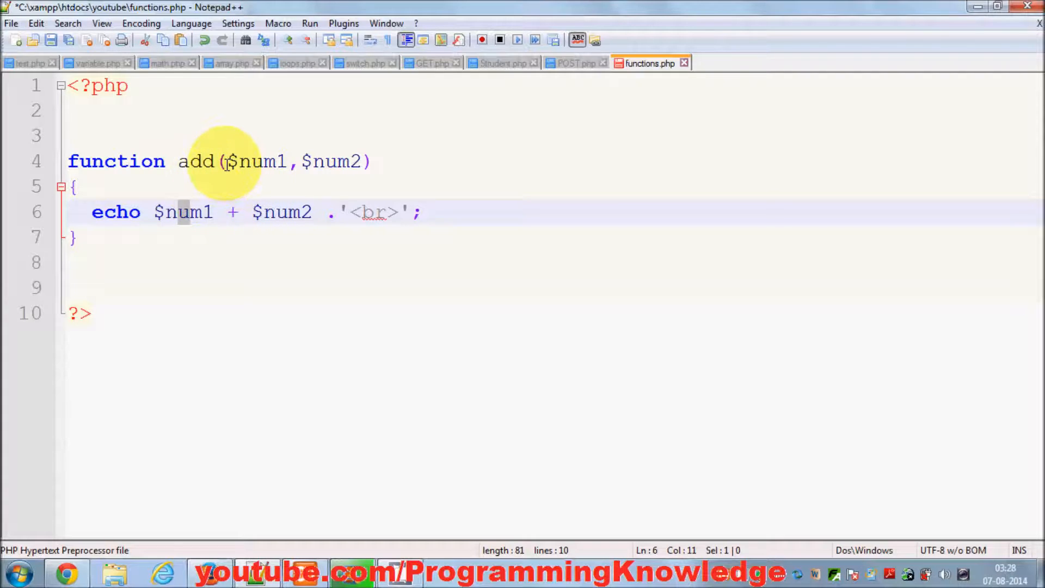
click(301, 161)
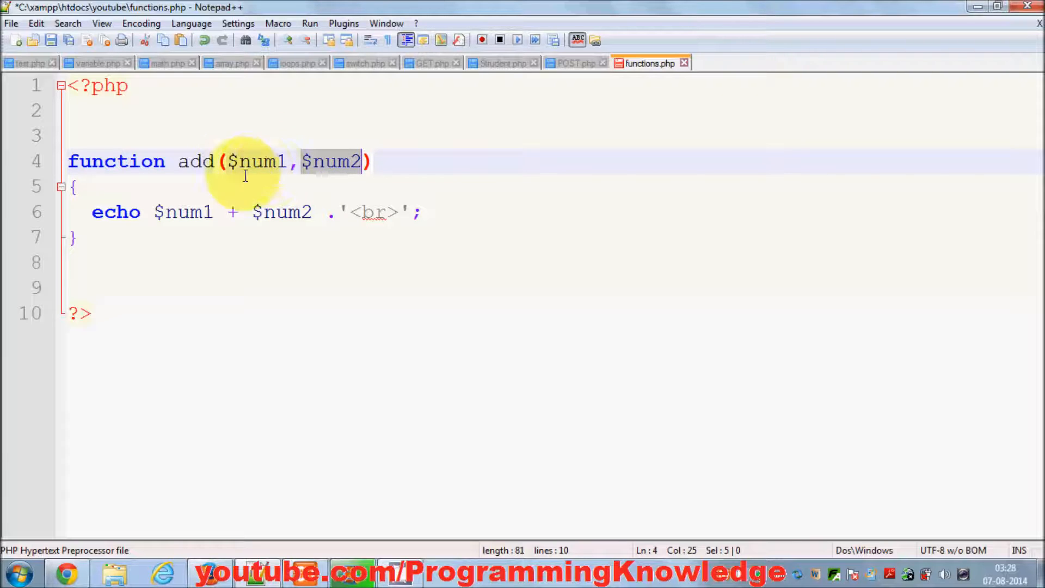
mouse_move(327, 172)
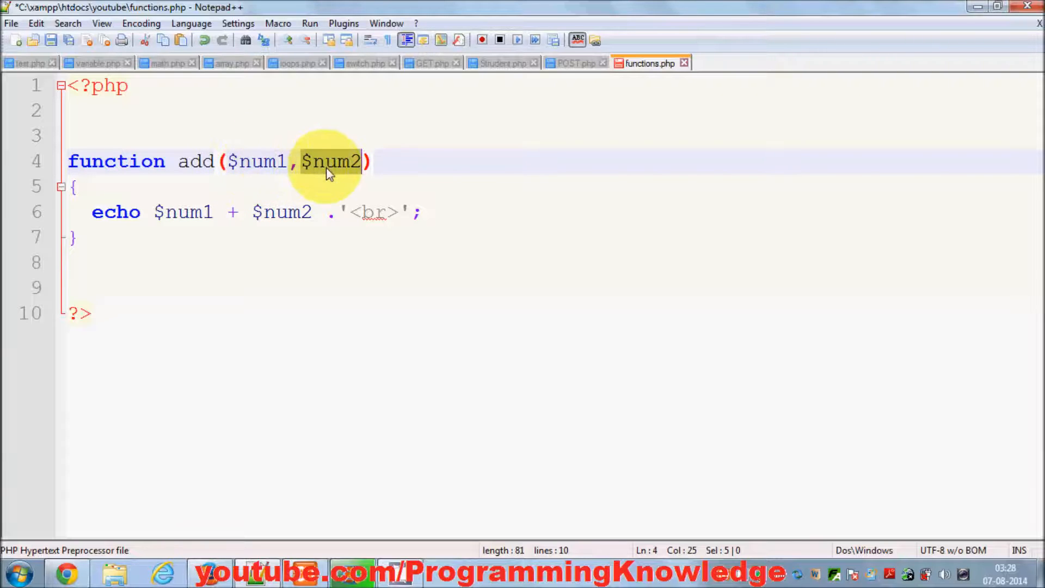
mouse_move(252, 213)
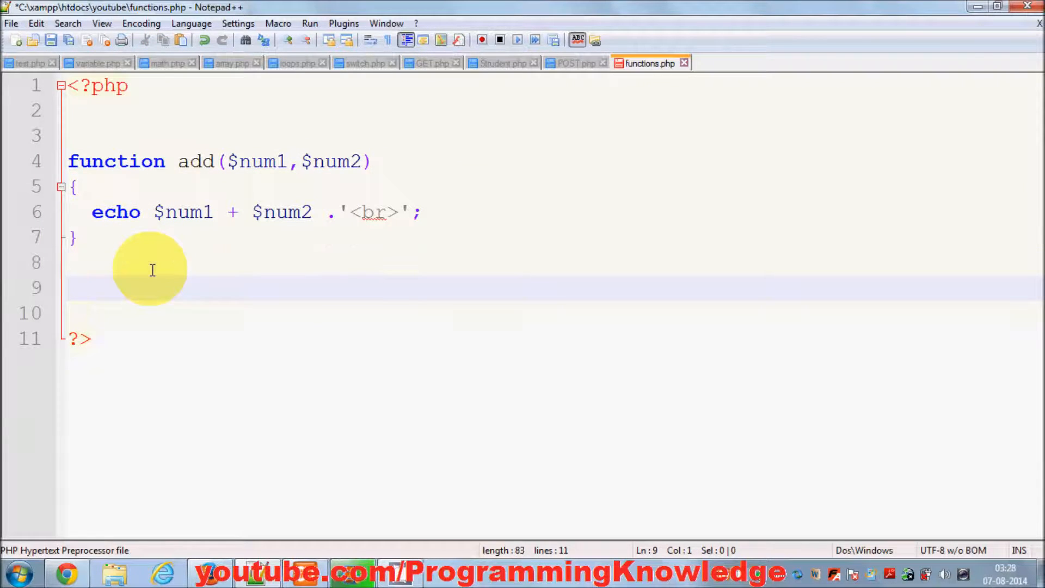
Step: Add an empty add() call on a new line below the function
text(add())
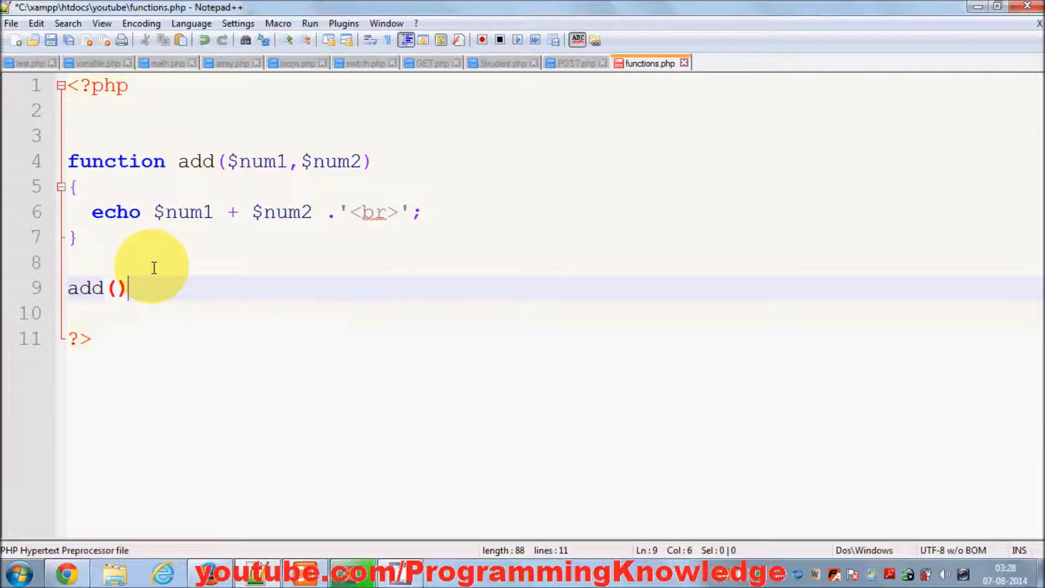
Step: Pass the arguments 899,1000 to the add() call
double_click(194, 161)
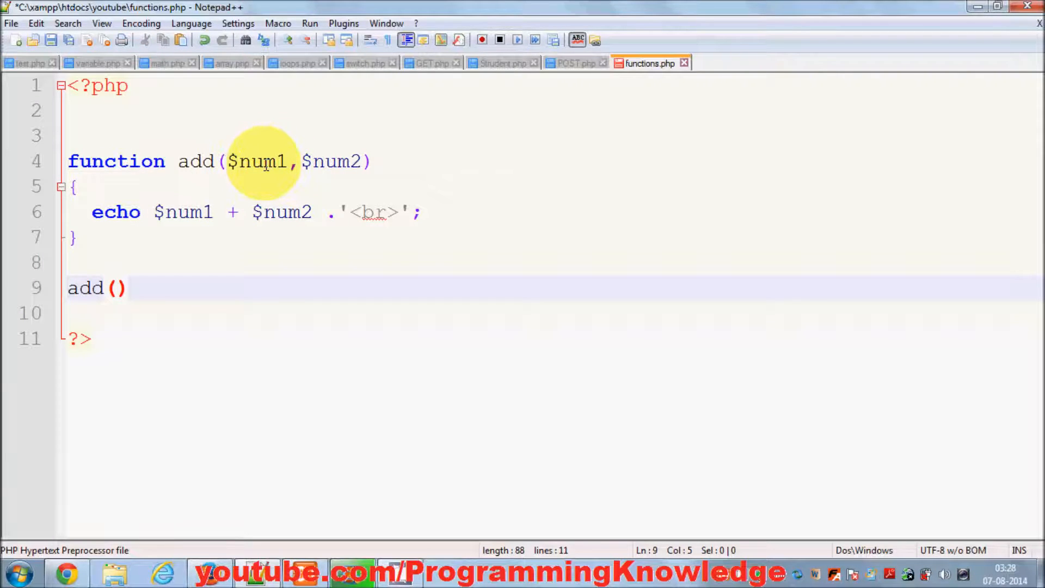
mouse_move(194, 288)
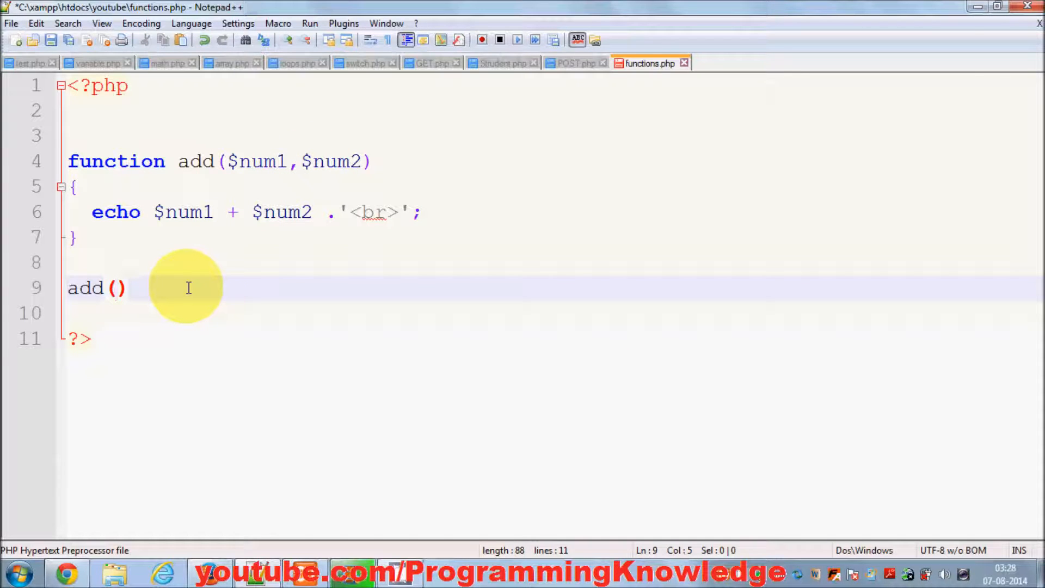
text(899)
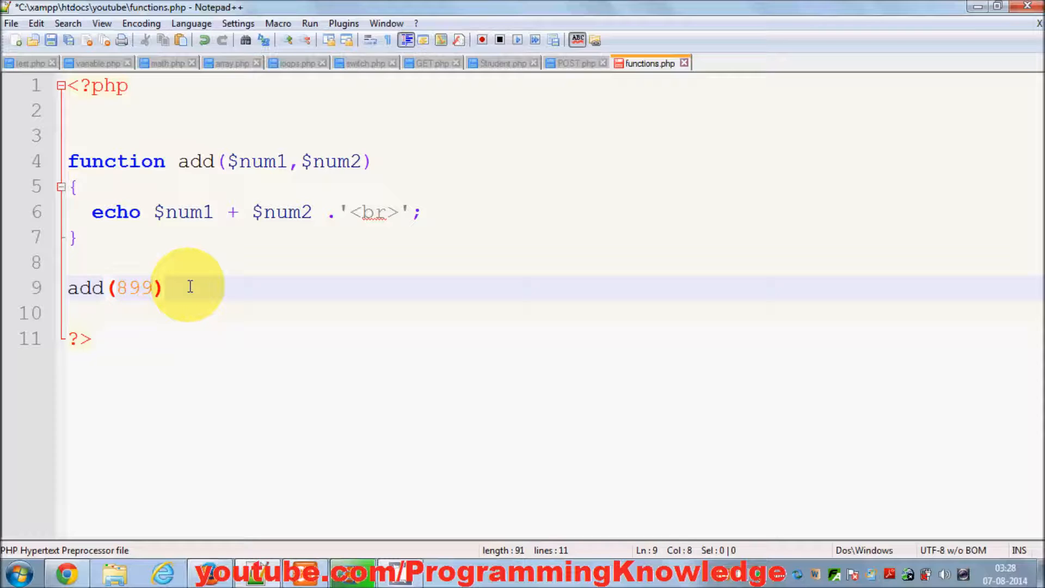
text(,)
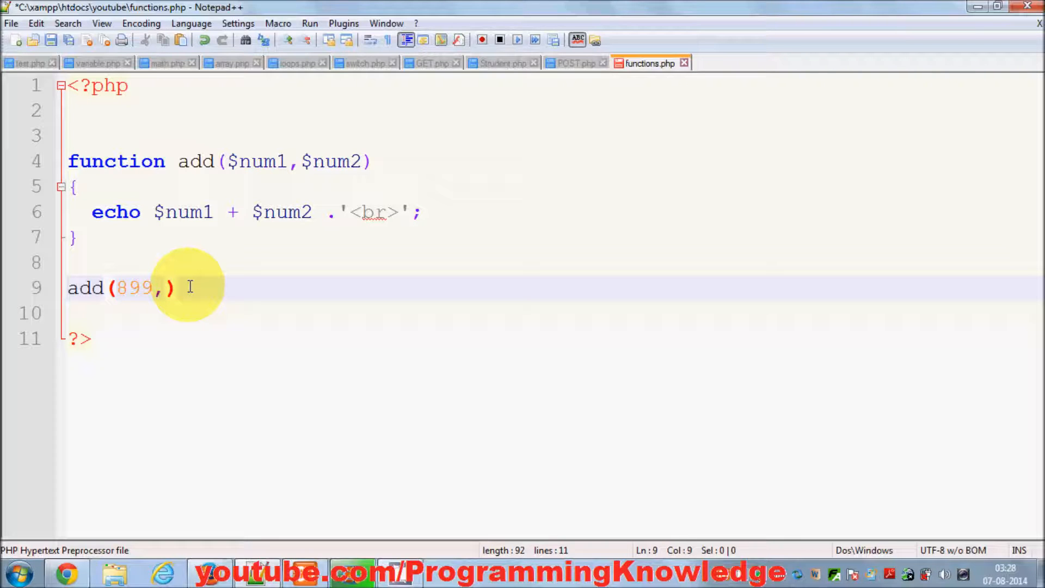
text(1000)
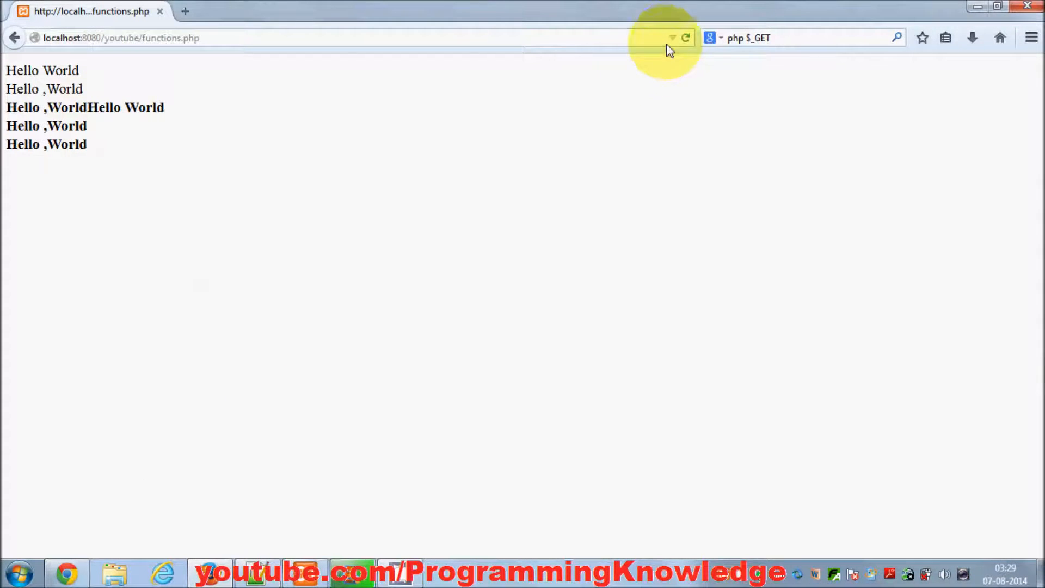
Step: Reload functions.php in Firefox and highlight the printed sum 1899
click(685, 37)
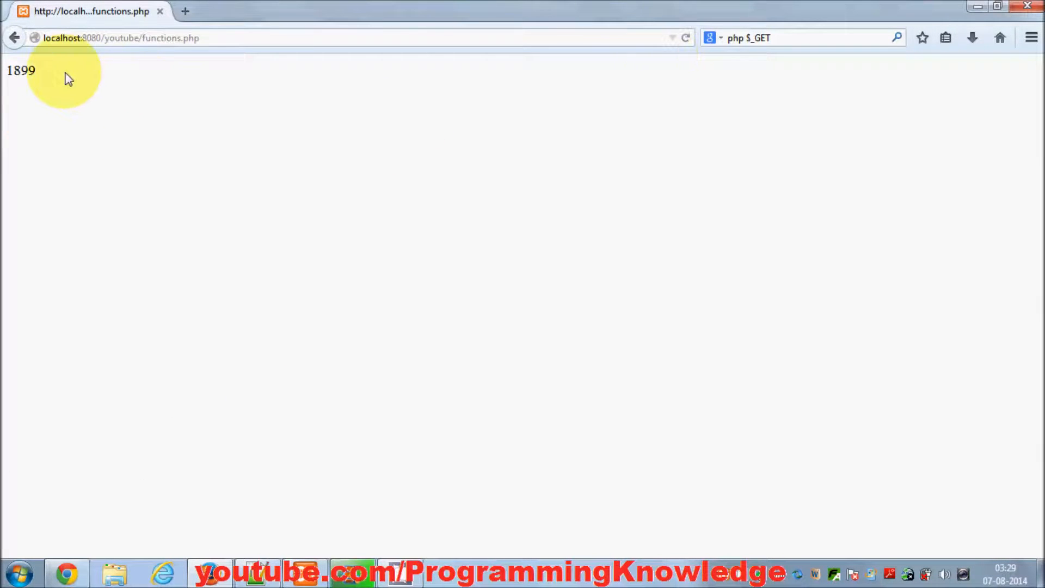
double_click(21, 70)
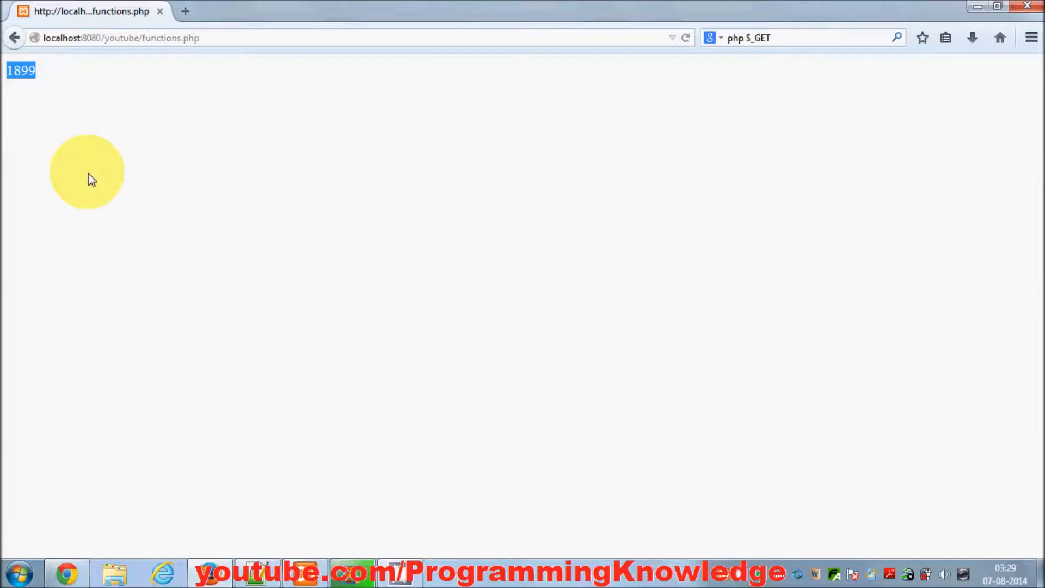
click(113, 571)
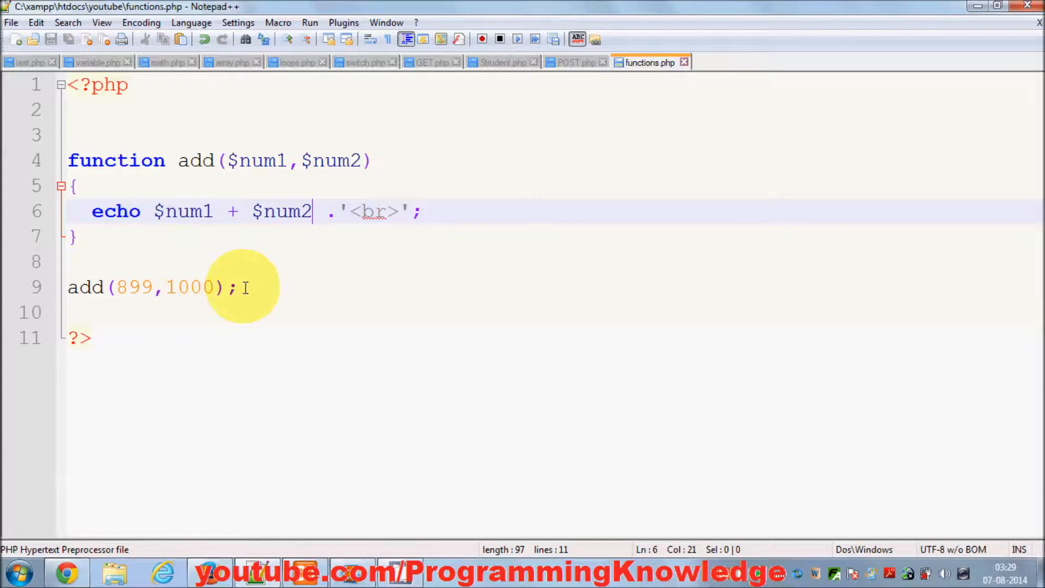
mouse_move(479, 577)
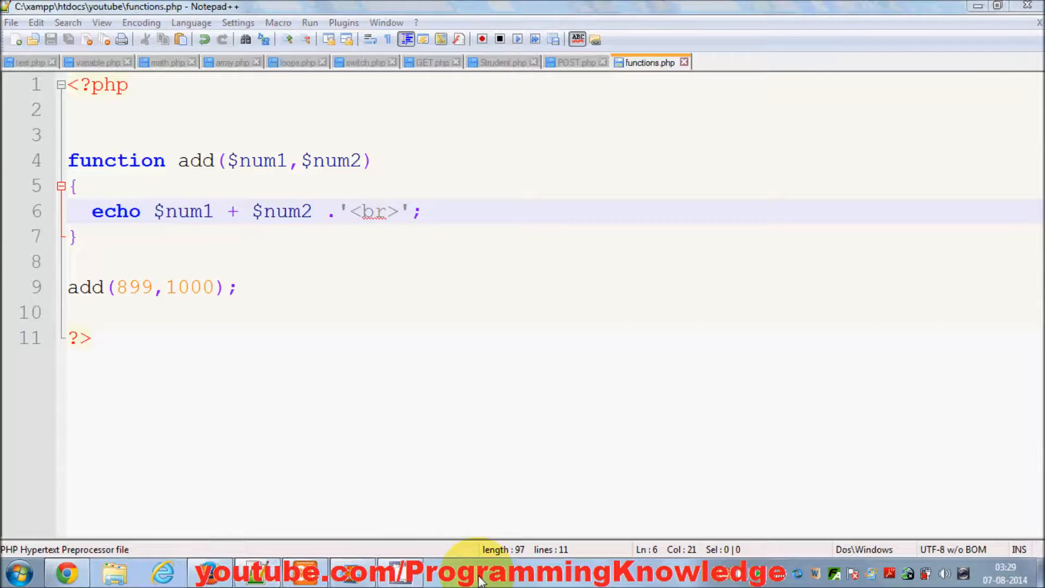
mouse_move(140, 287)
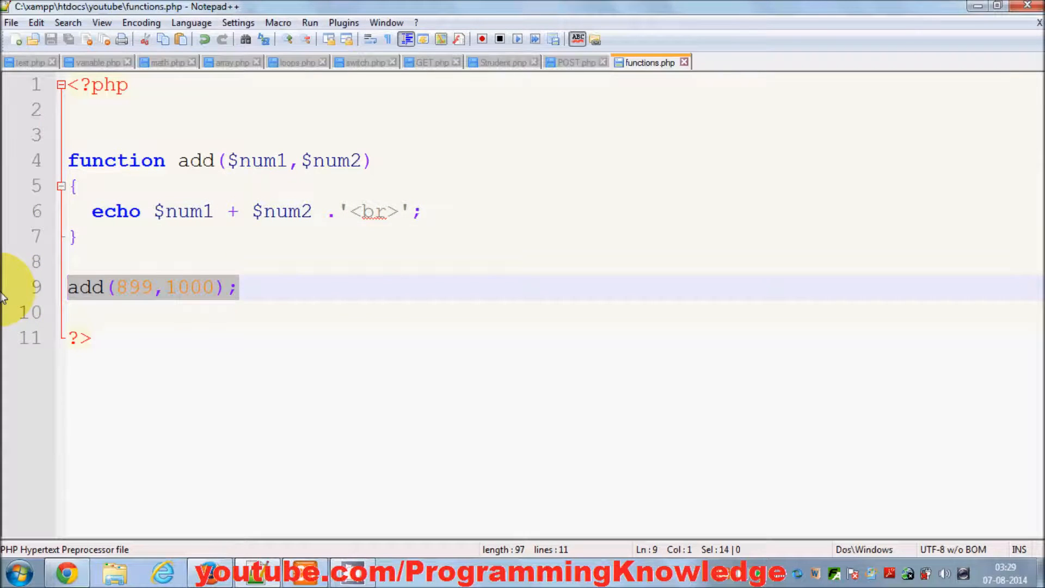
Step: Duplicate the add call and change the copy to add(2000,1100)
key(Enter)
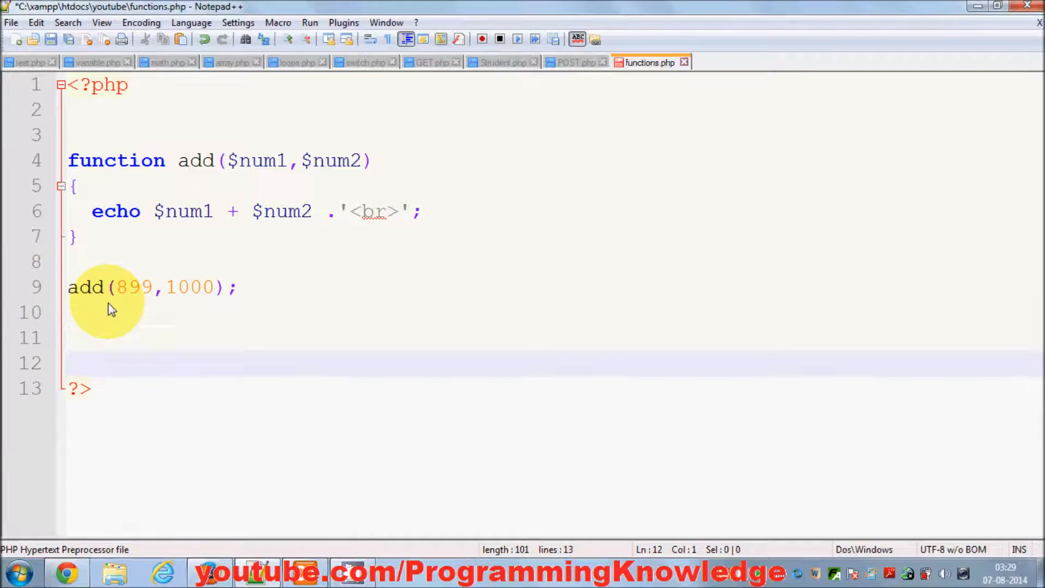
key(Return)
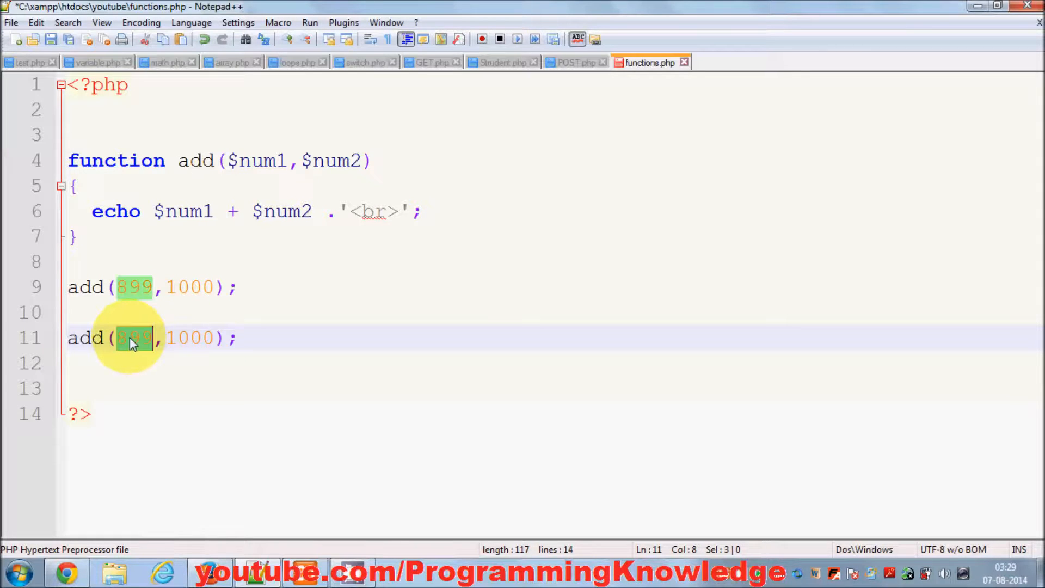
text(2000)
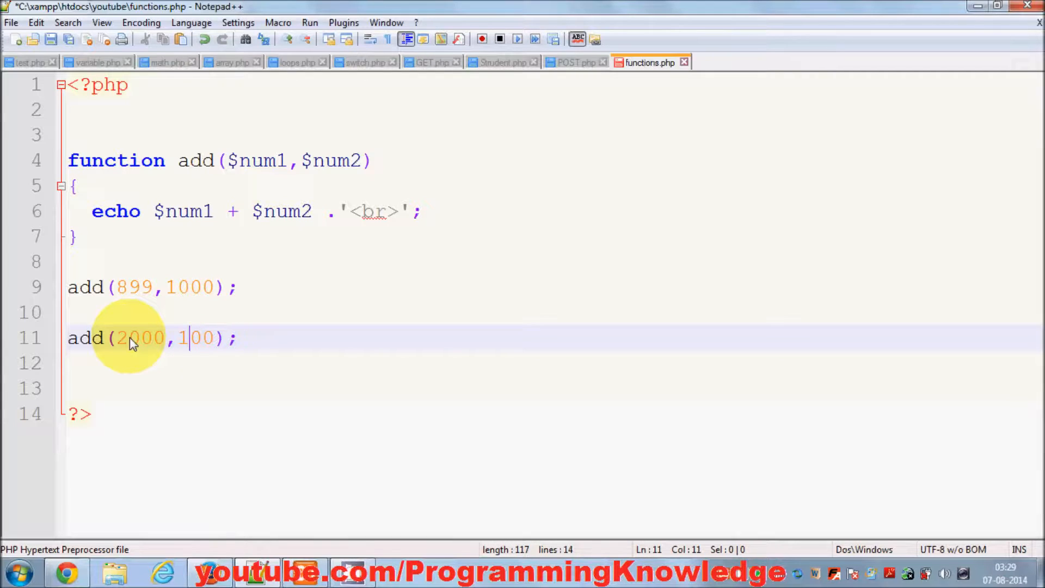
text(1)
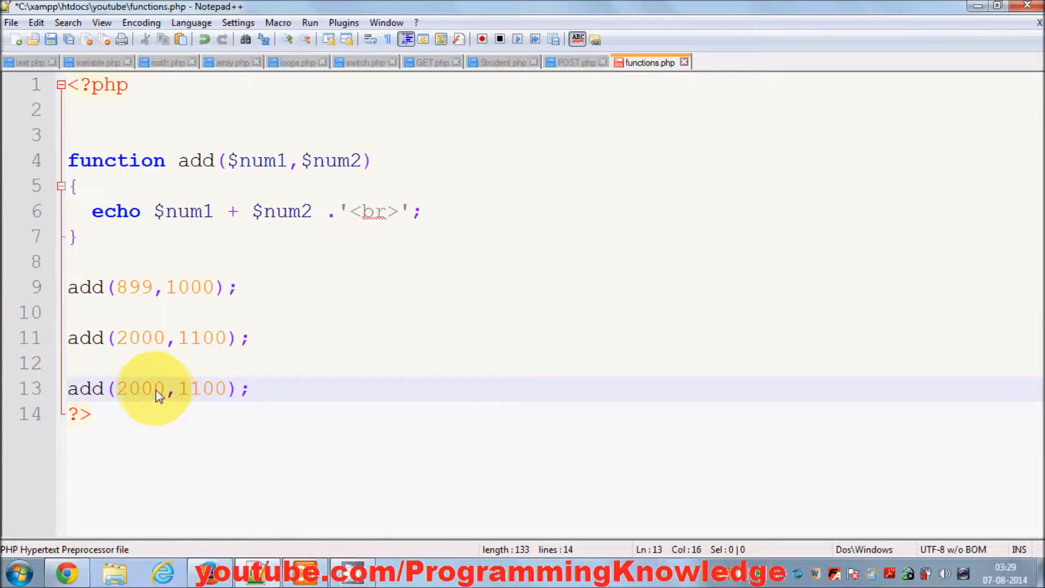
Step: Edit the third call to pass 6000 and 1300
text(6)
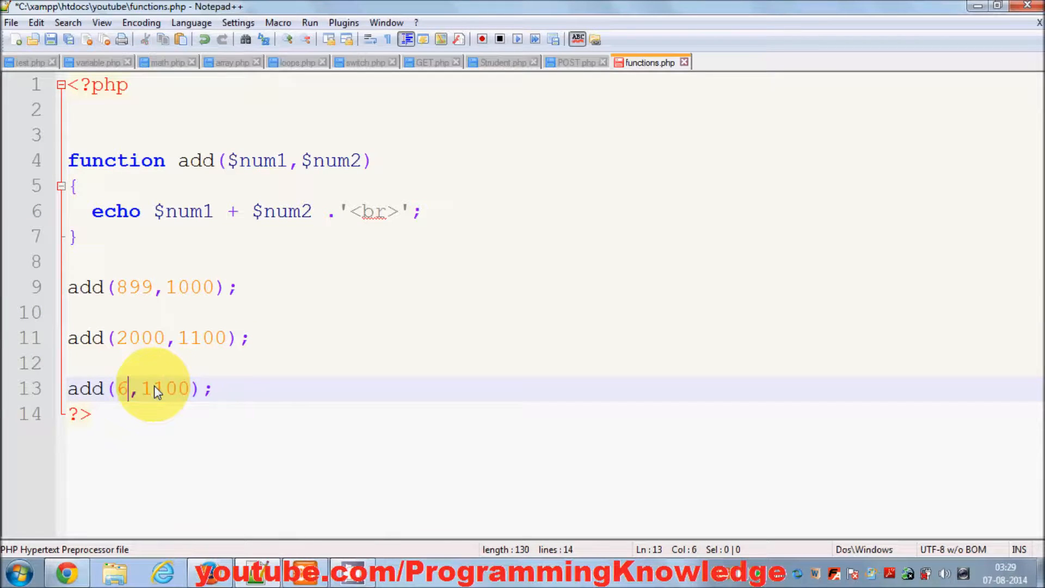
text(000)
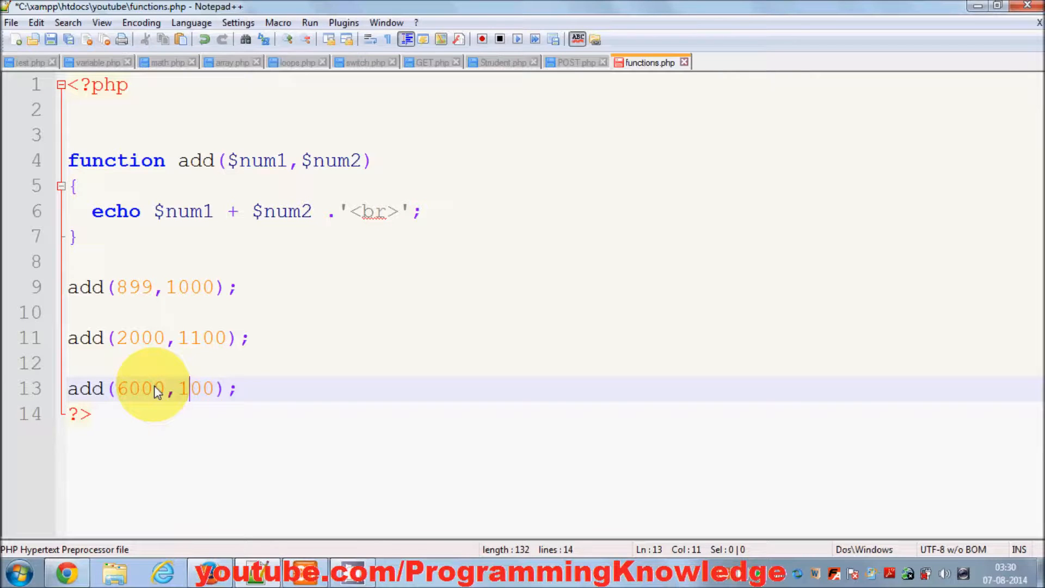
text(3)
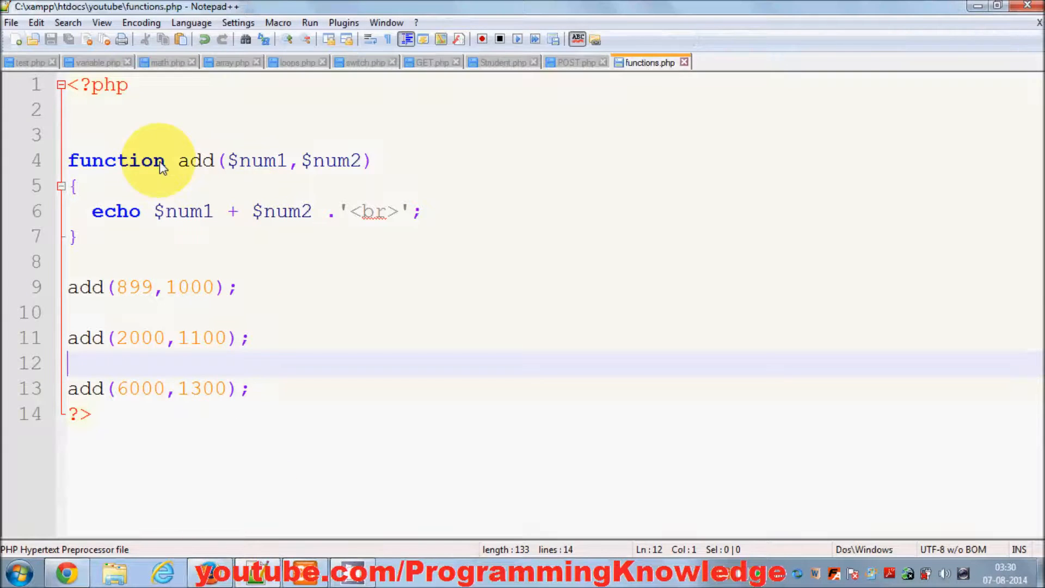
double_click(195, 160)
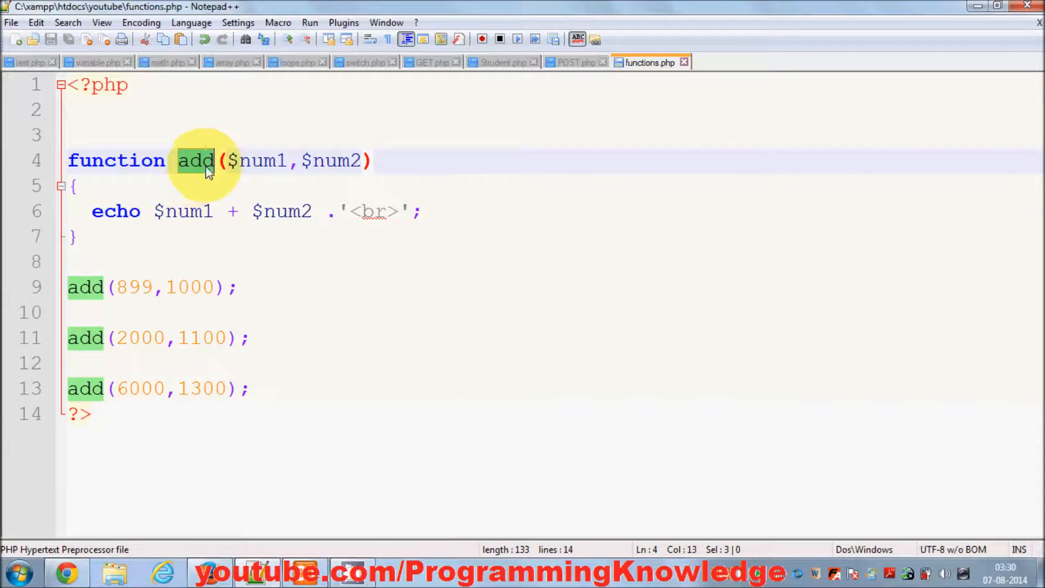
mouse_move(148, 323)
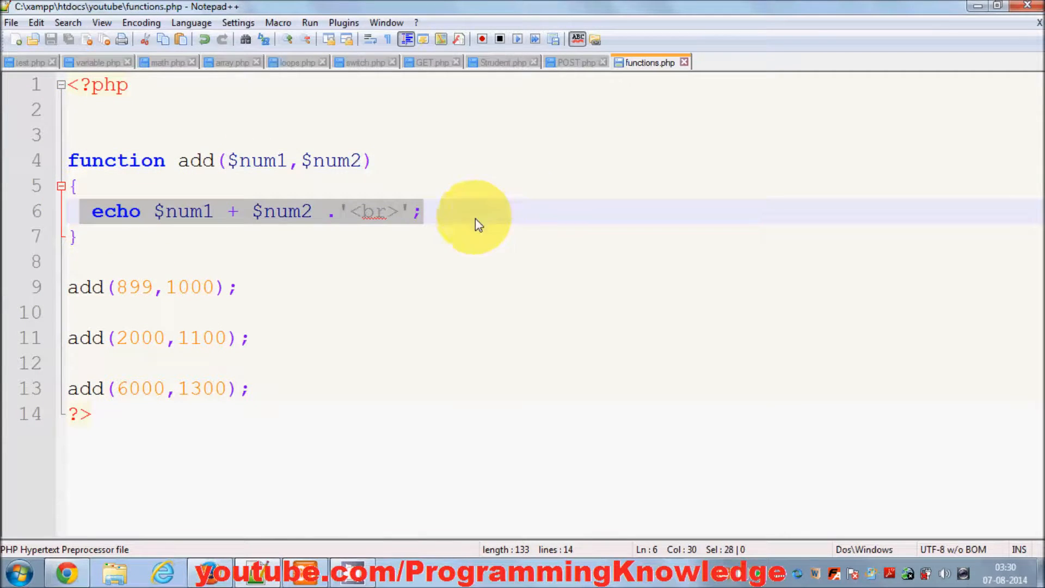
mouse_move(280, 320)
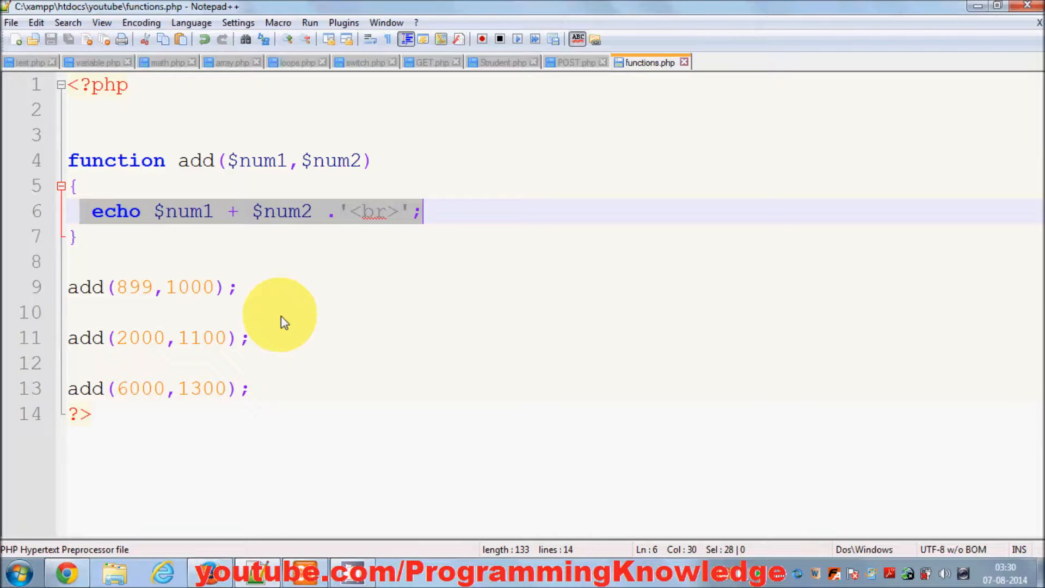
mouse_move(129, 295)
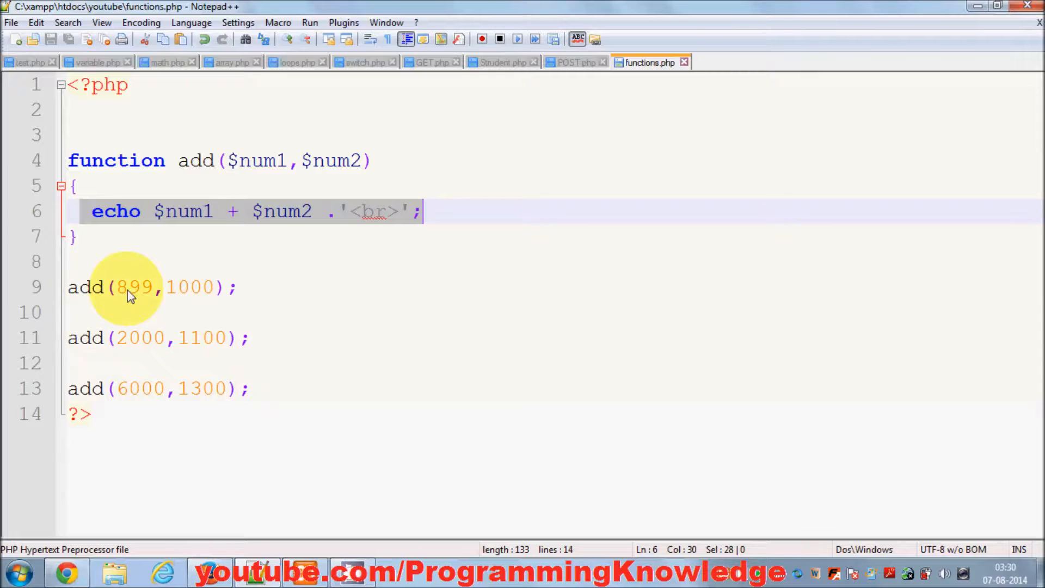
mouse_move(205, 325)
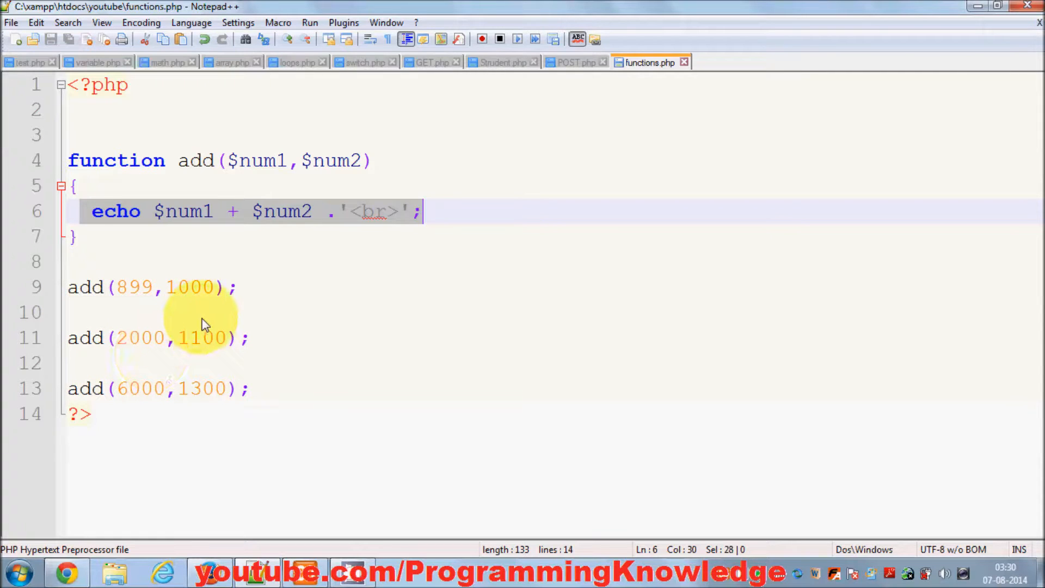
double_click(203, 337)
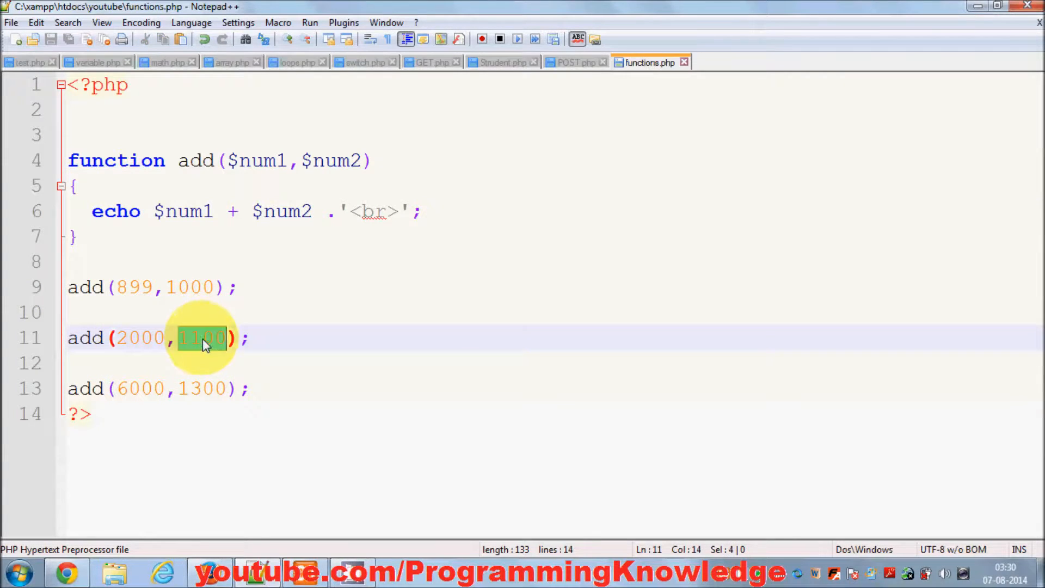
double_click(140, 387)
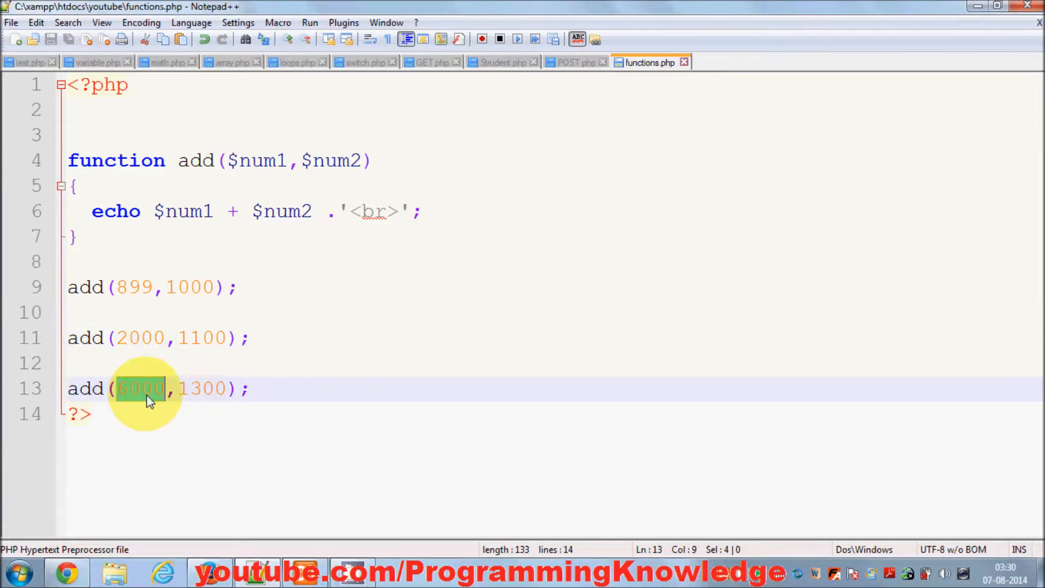
mouse_move(204, 370)
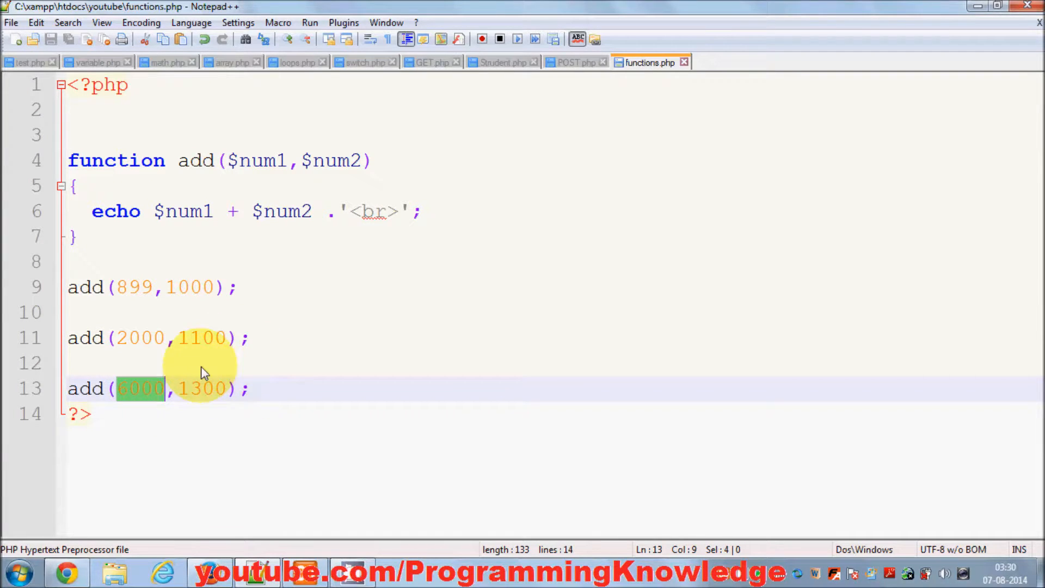
mouse_move(257, 398)
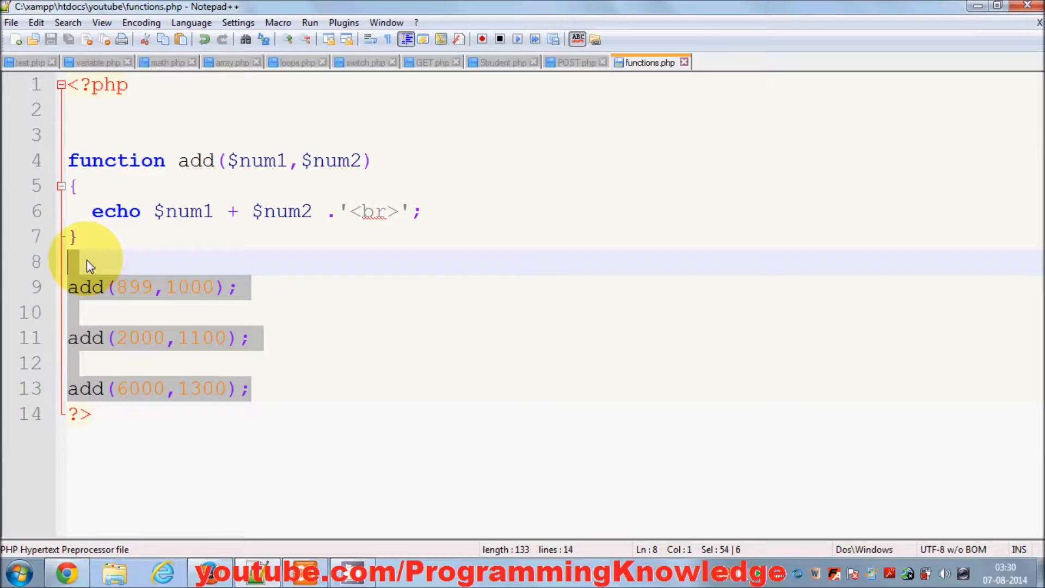
click(286, 292)
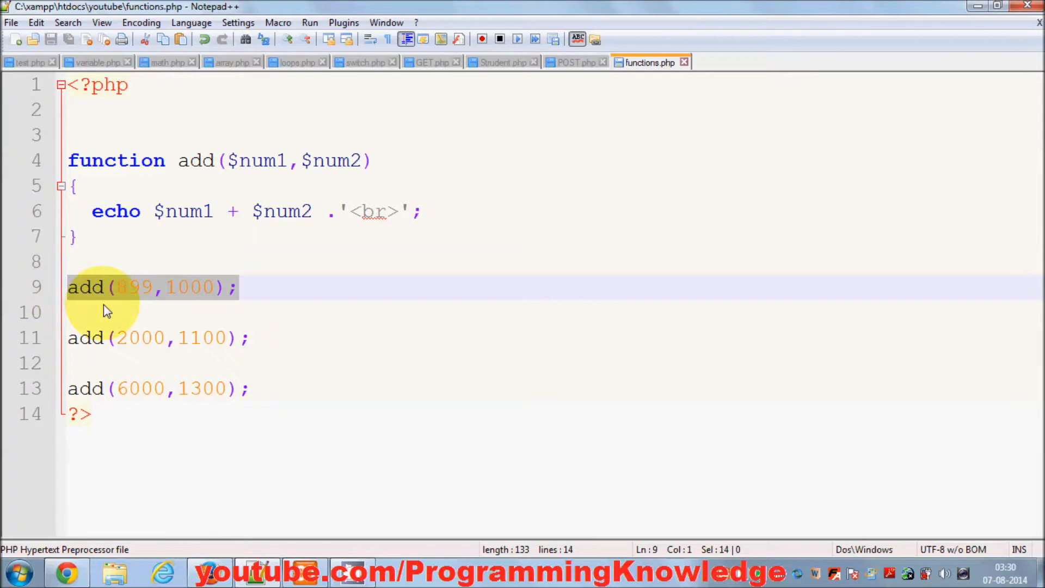
mouse_move(132, 278)
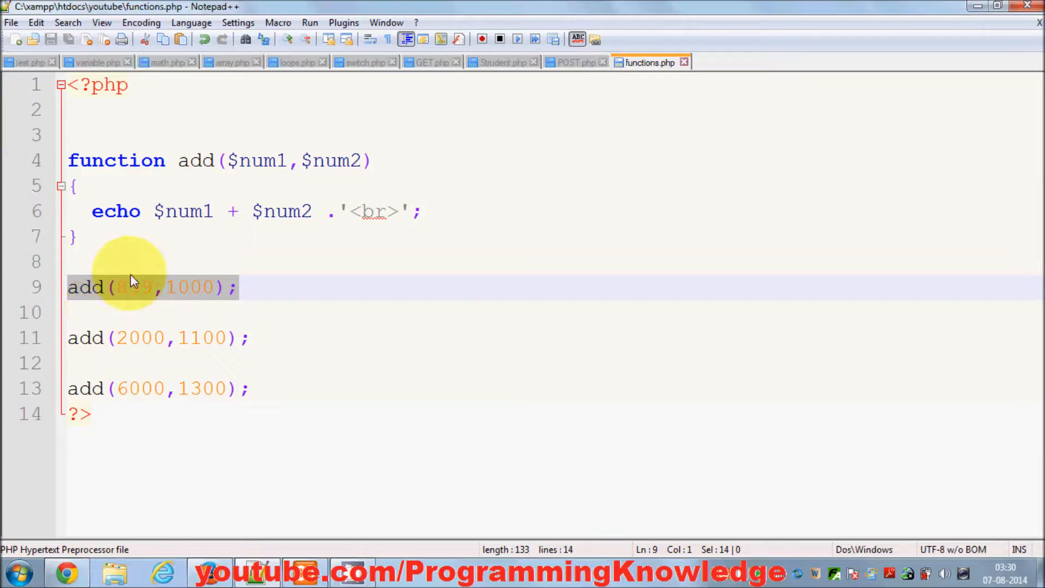
mouse_move(173, 276)
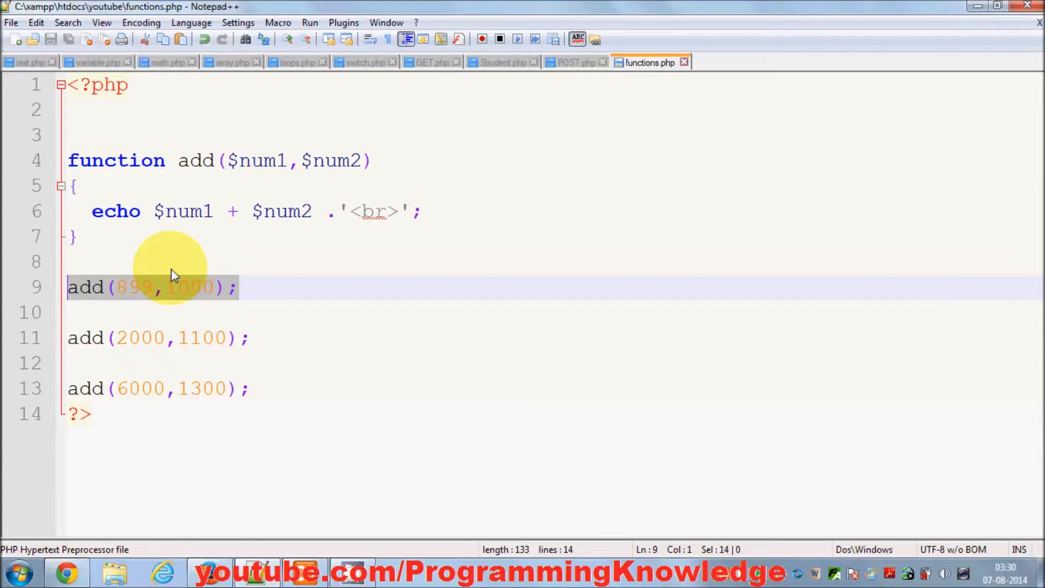
mouse_move(185, 267)
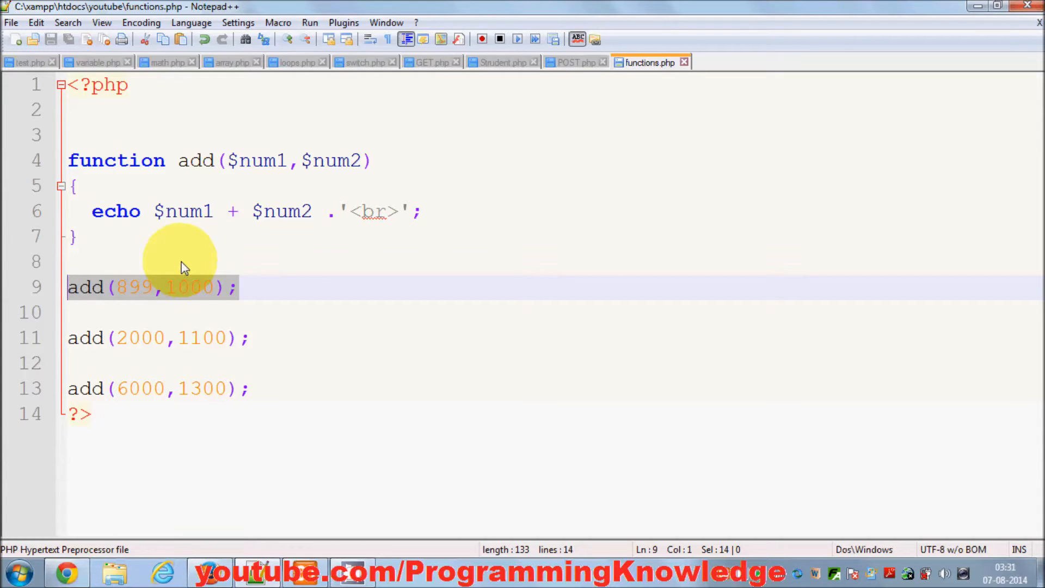
mouse_move(133, 250)
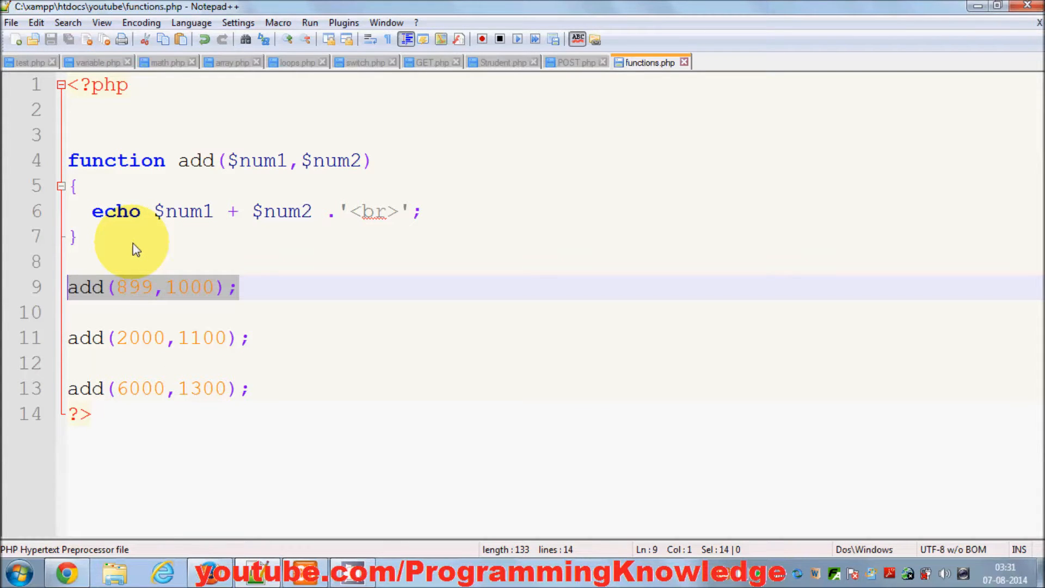
mouse_move(91, 226)
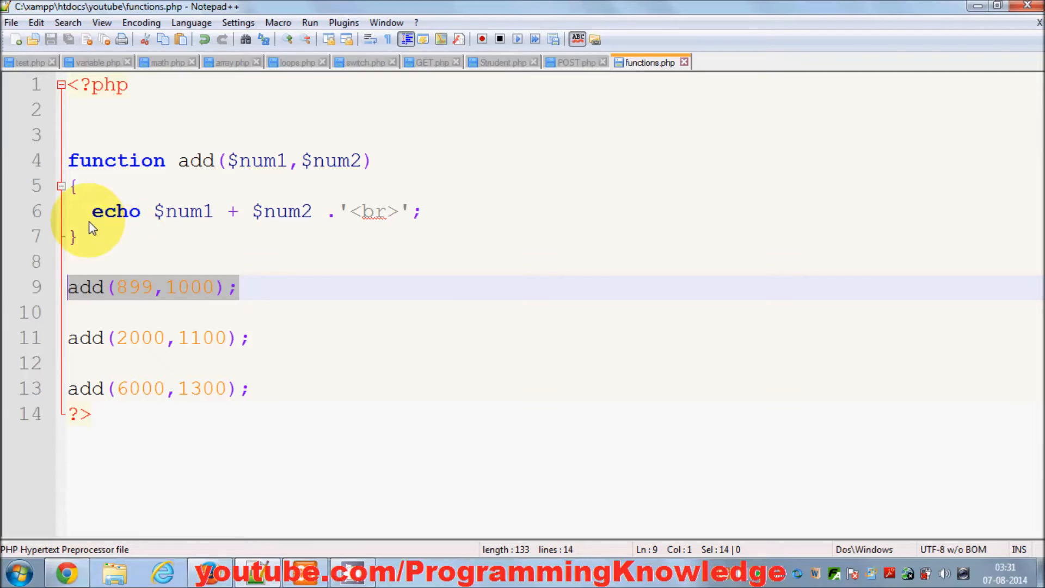
click(254, 211)
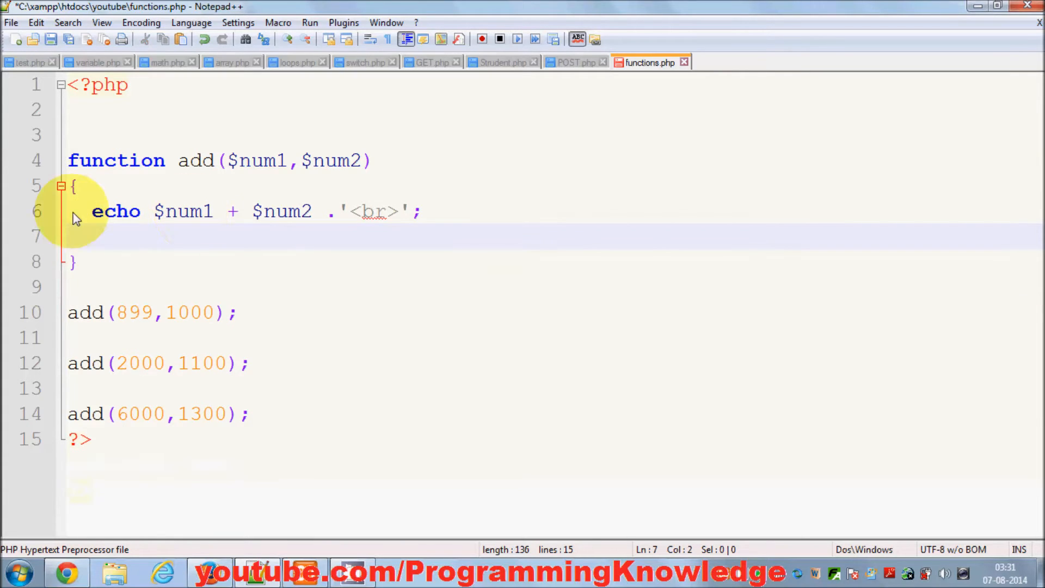
mouse_move(290, 363)
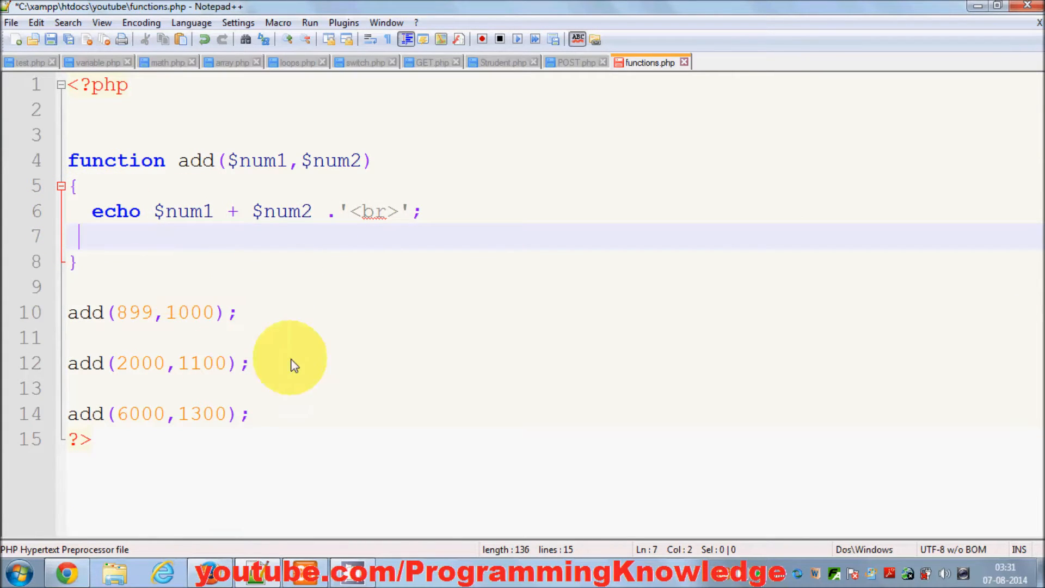
mouse_move(427, 467)
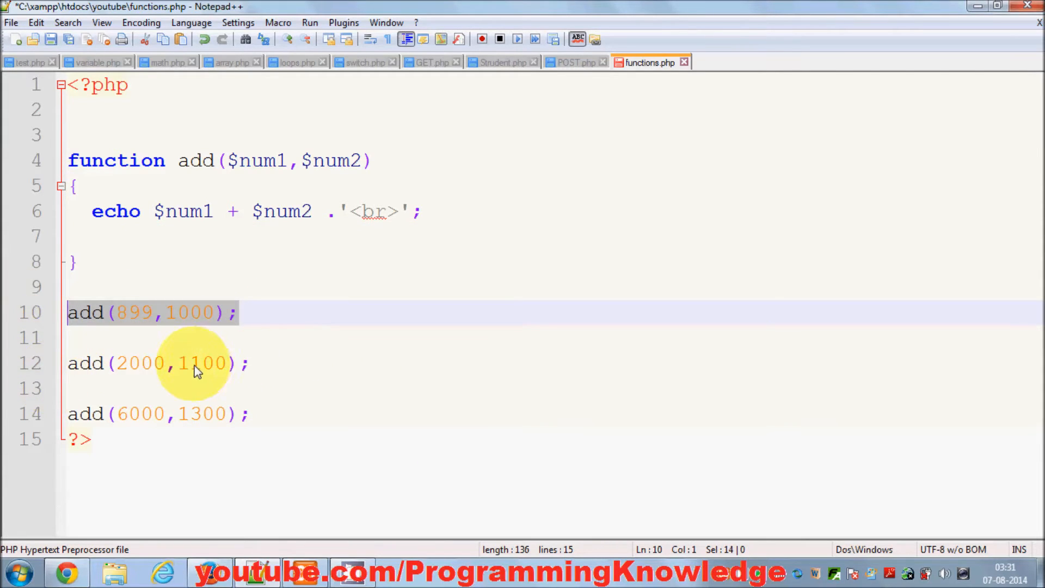
mouse_move(358, 380)
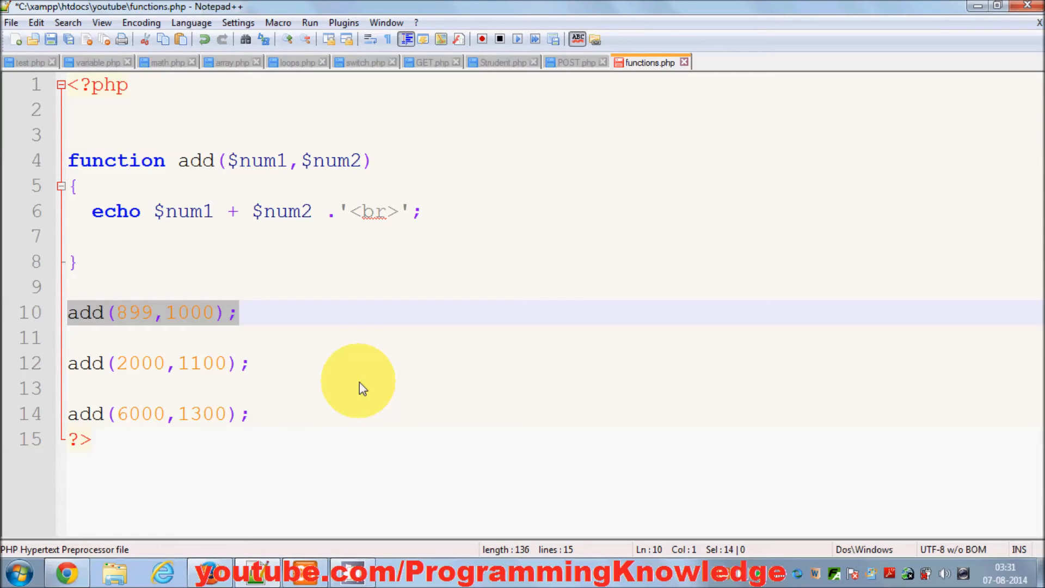
mouse_move(416, 575)
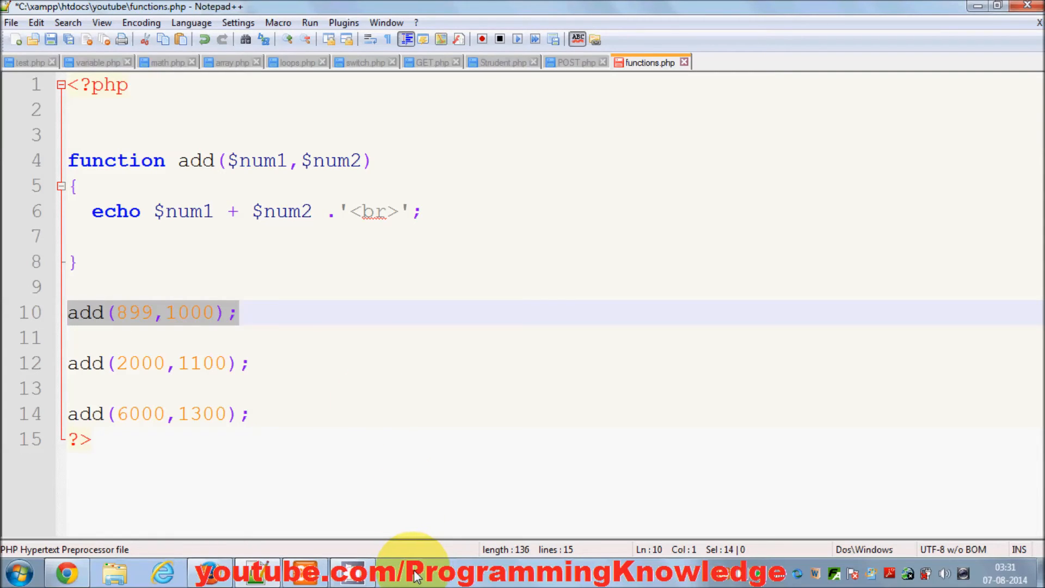
mouse_move(396, 571)
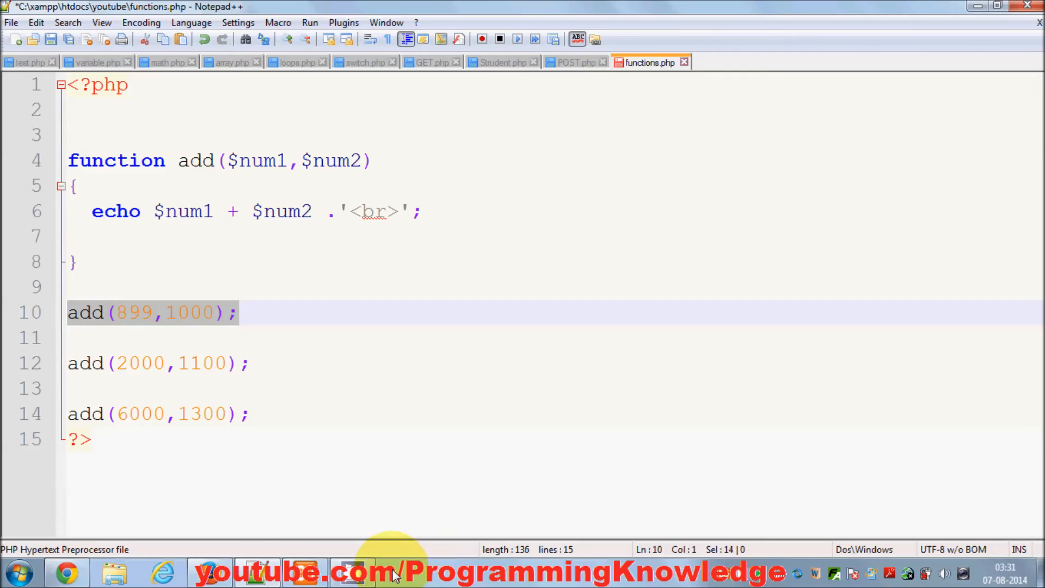
mouse_move(401, 577)
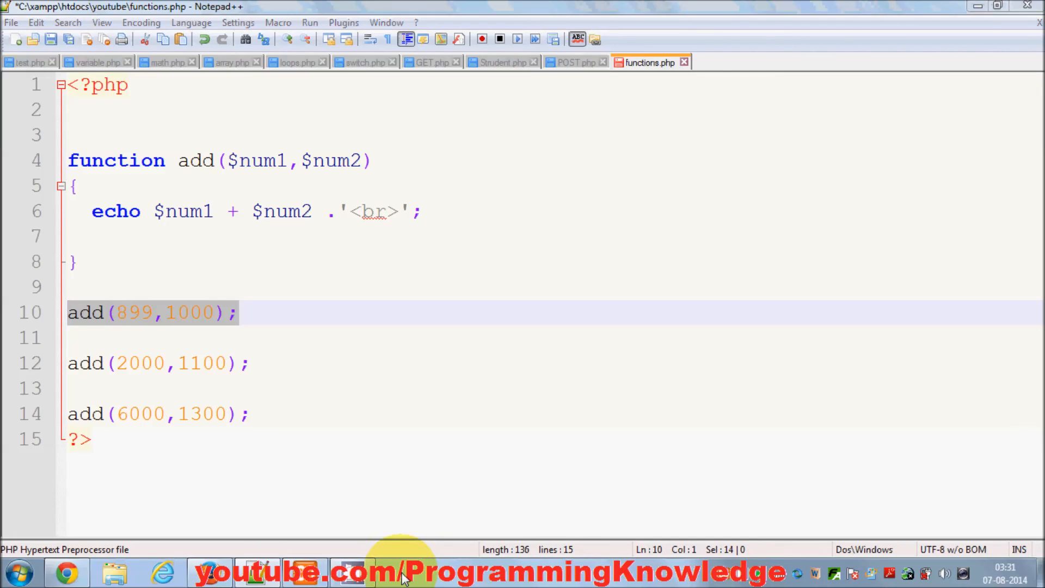